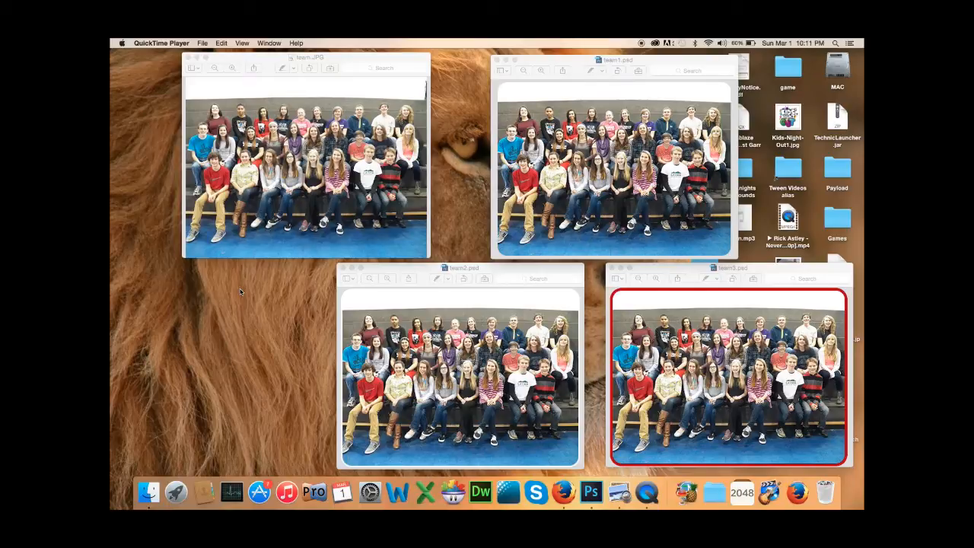
pyautogui.moveTo(251, 301)
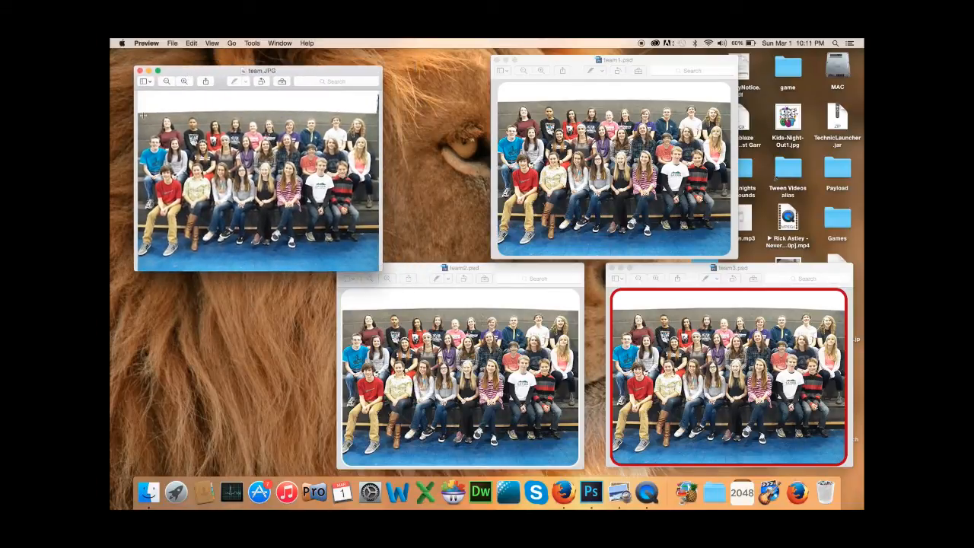
pyautogui.moveTo(372, 273)
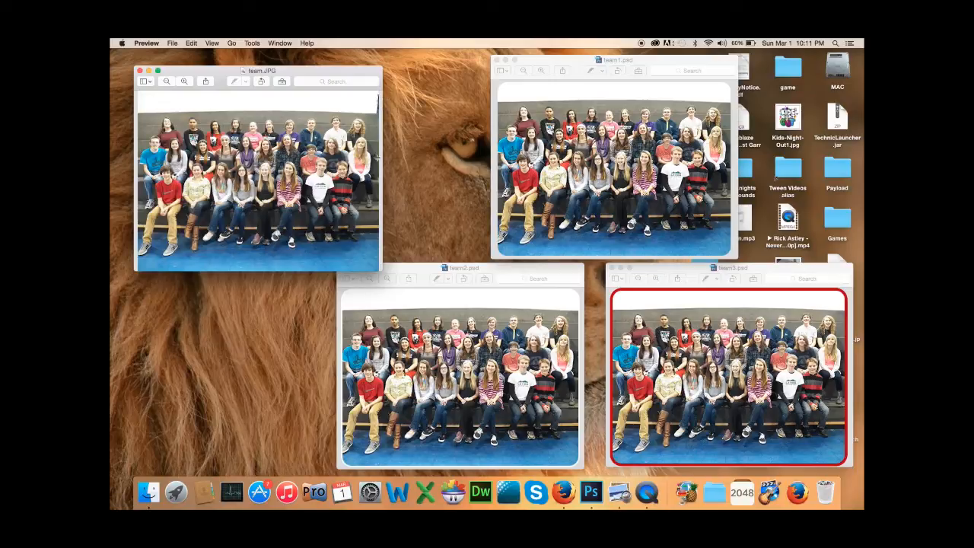
pyautogui.moveTo(572, 95)
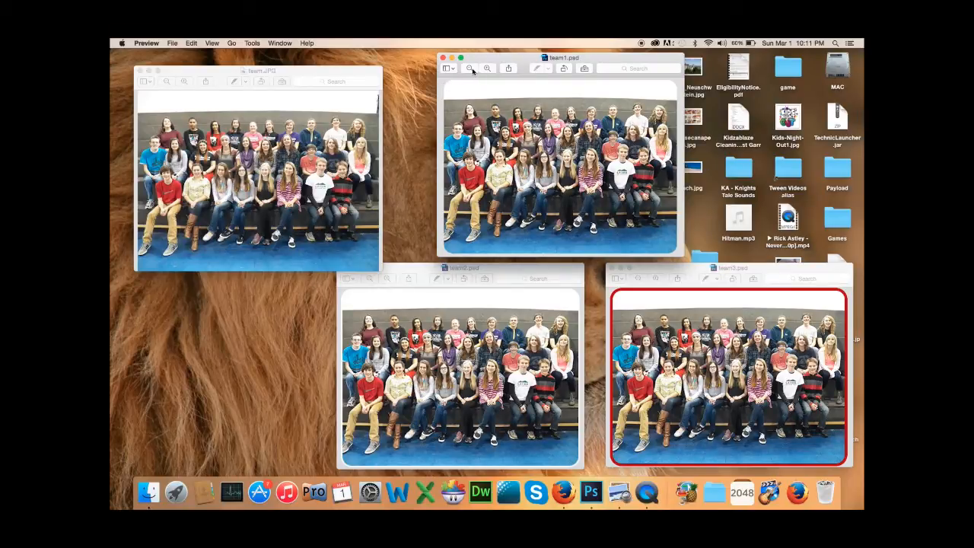
# Step: In Preview, bring team1 forward, zoom into team2's curved corner, and place team3 upper right
pyautogui.click(487, 68)
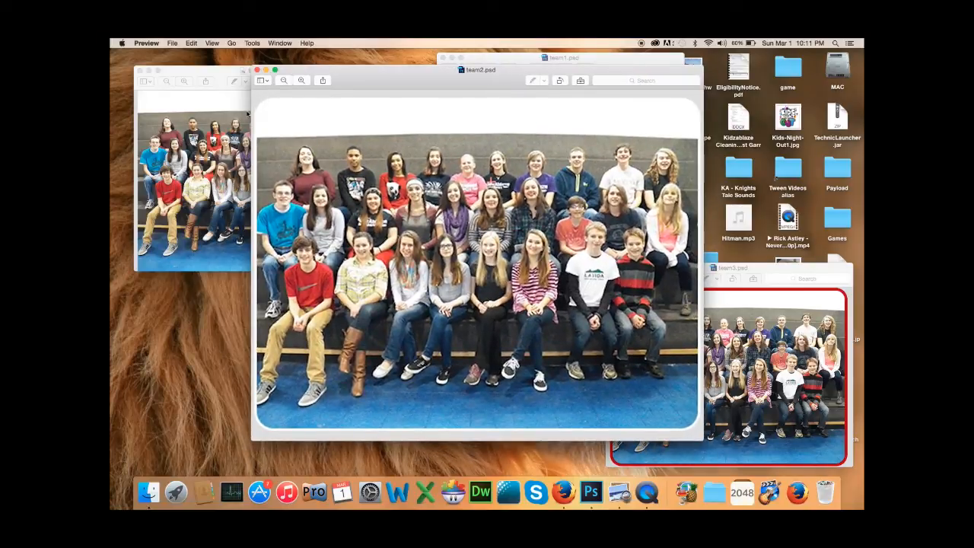
pyautogui.click(301, 81)
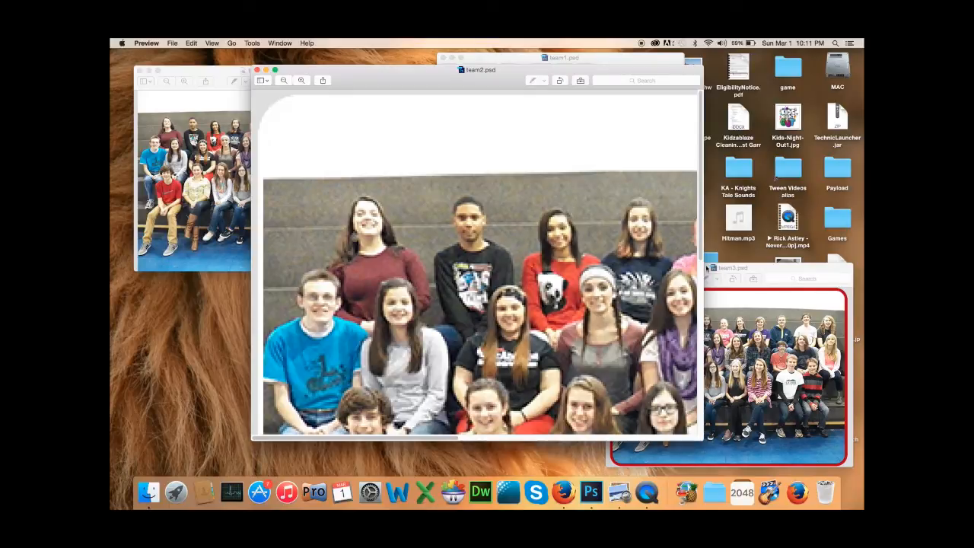
pyautogui.scroll(-3)
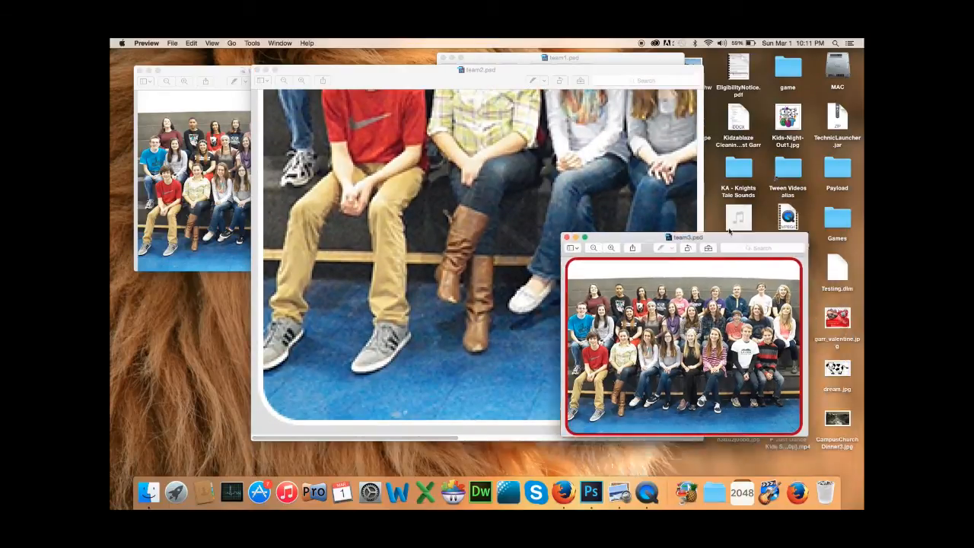
pyautogui.moveTo(687, 237); pyautogui.dragTo(476, 106)
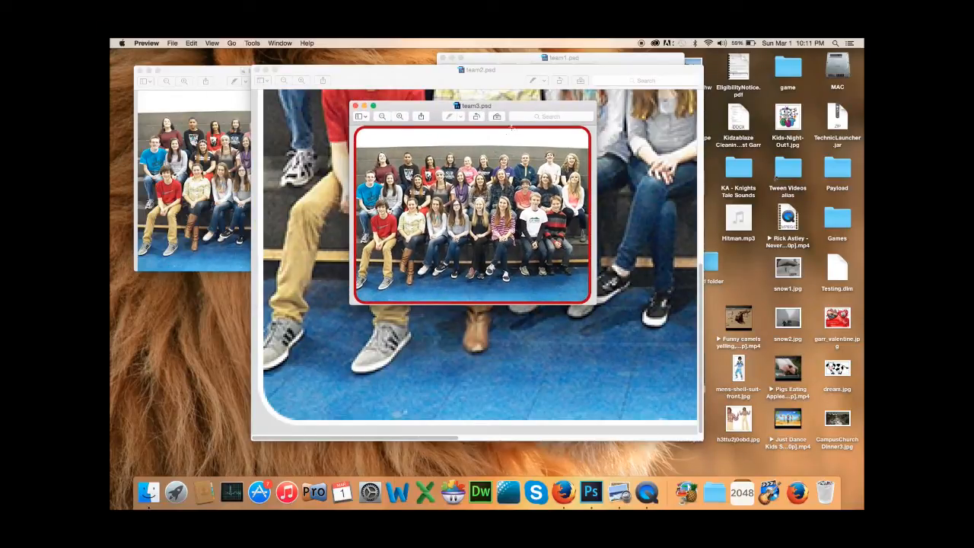
pyautogui.moveTo(475, 106); pyautogui.dragTo(692, 74)
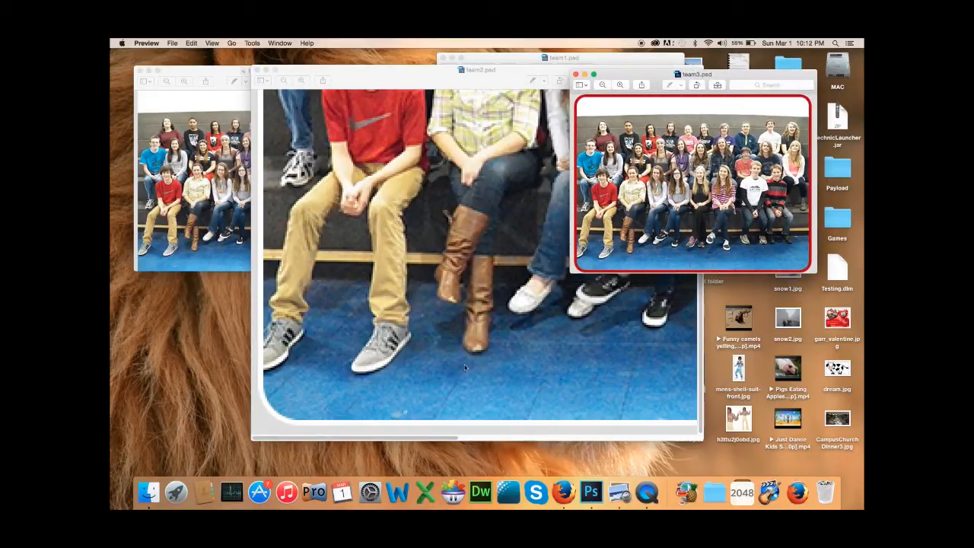
pyautogui.moveTo(599, 475)
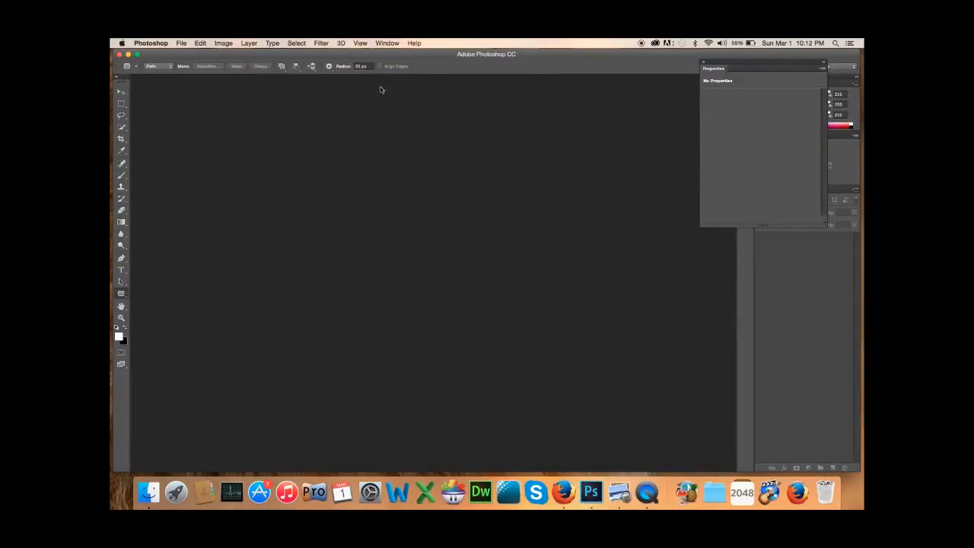
pyautogui.moveTo(417, 59)
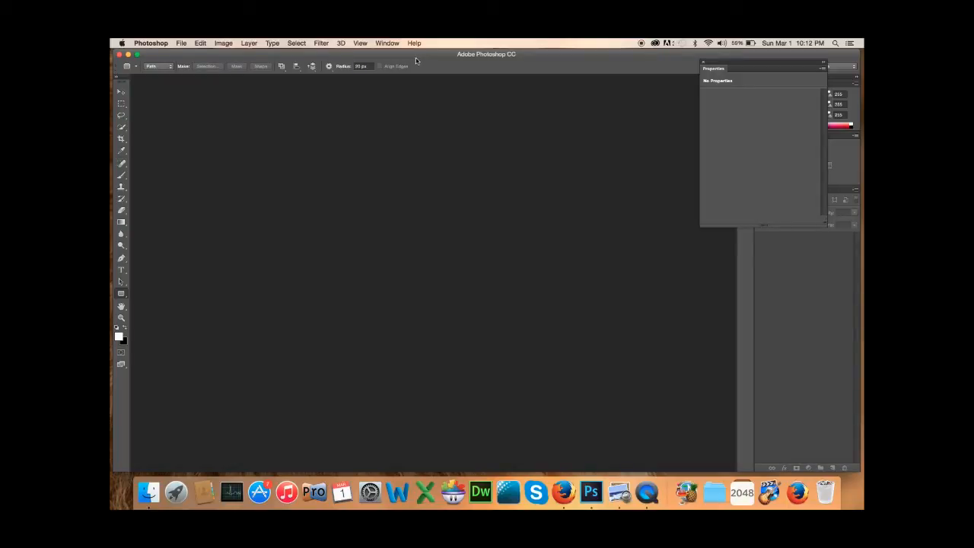
pyautogui.moveTo(189, 49)
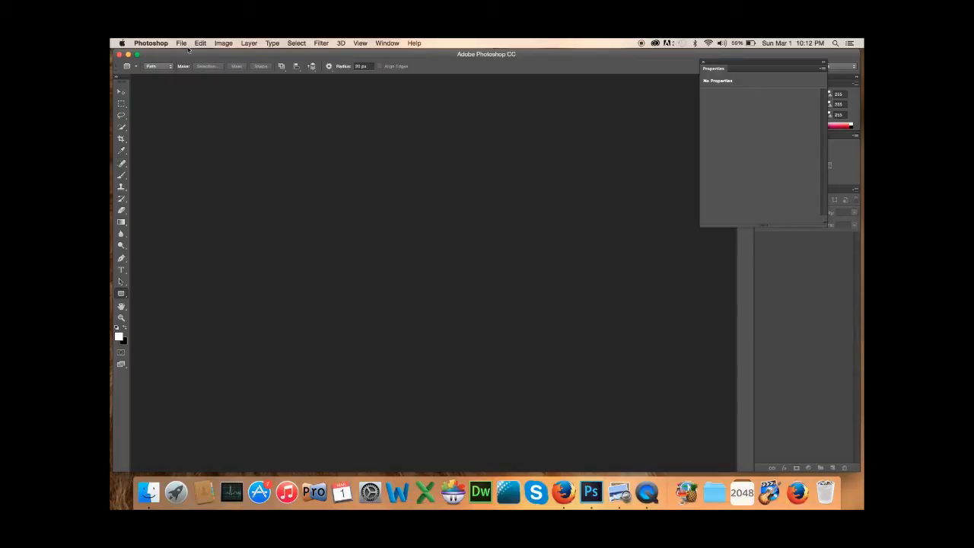
# Step: Bring up Photoshop's Open dialog listing the team photo files on the Desktop
pyautogui.click(181, 43)
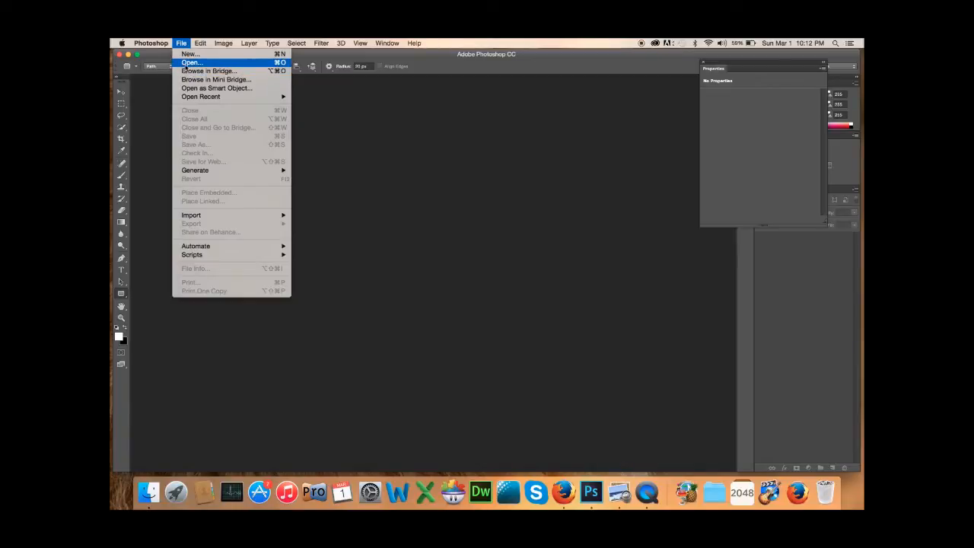
pyautogui.click(190, 61)
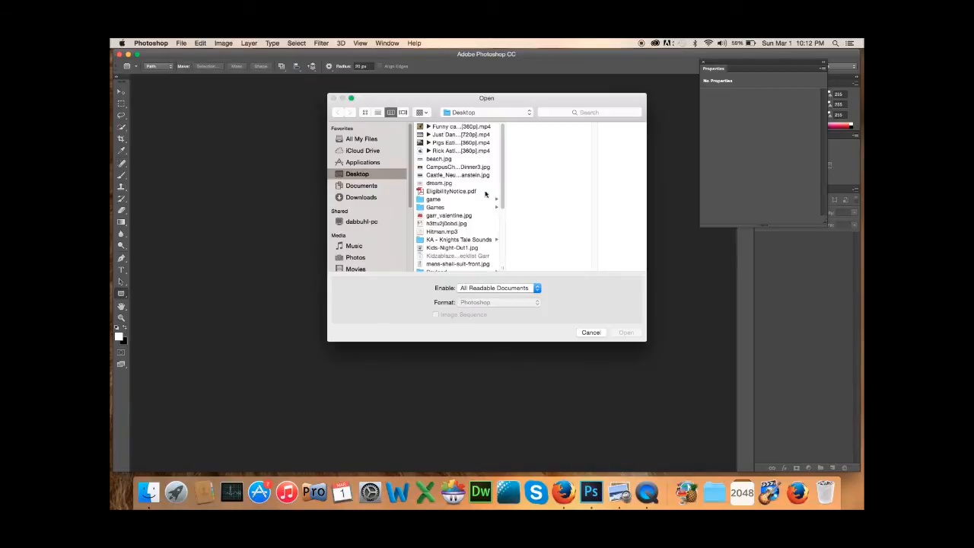
pyautogui.scroll(-3)
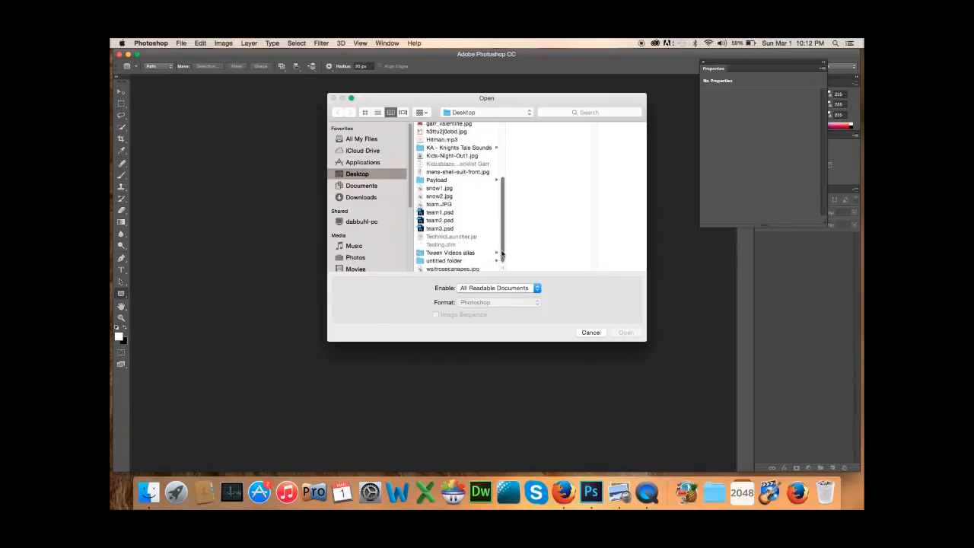
pyautogui.scroll(3)
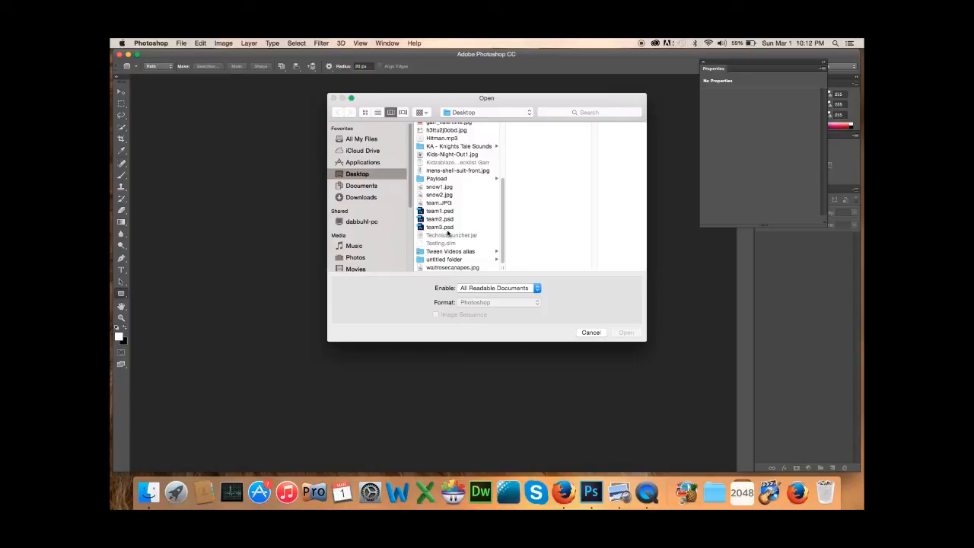
pyautogui.moveTo(500, 213)
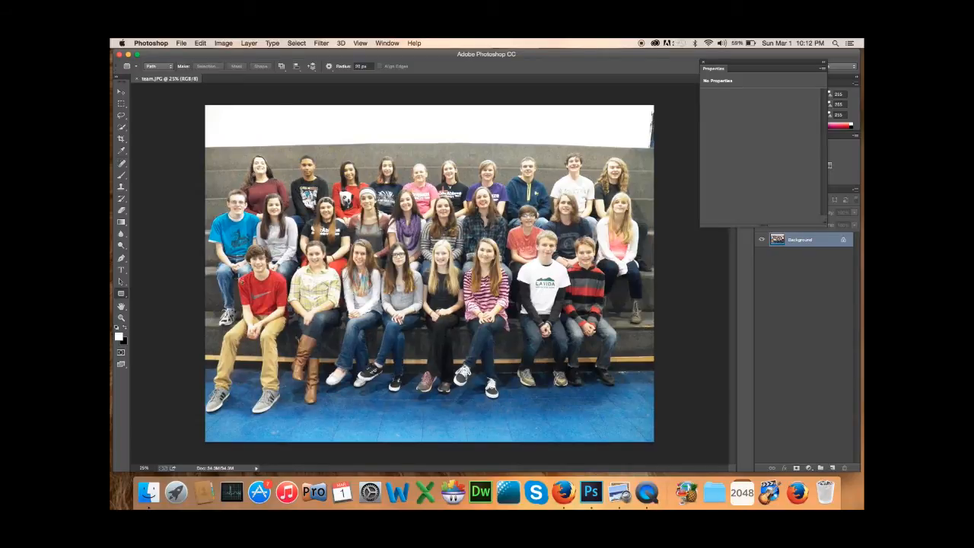
pyautogui.moveTo(327, 91)
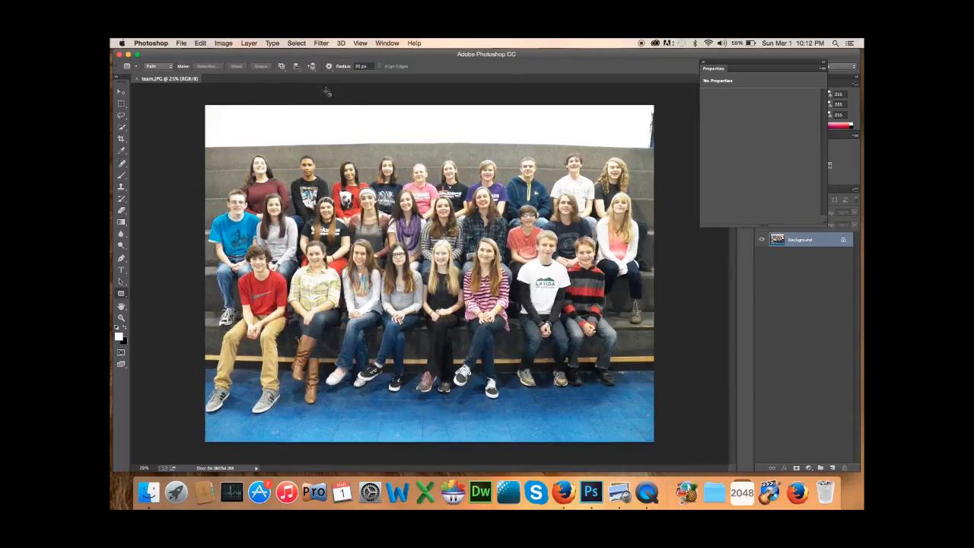
pyautogui.moveTo(677, 198)
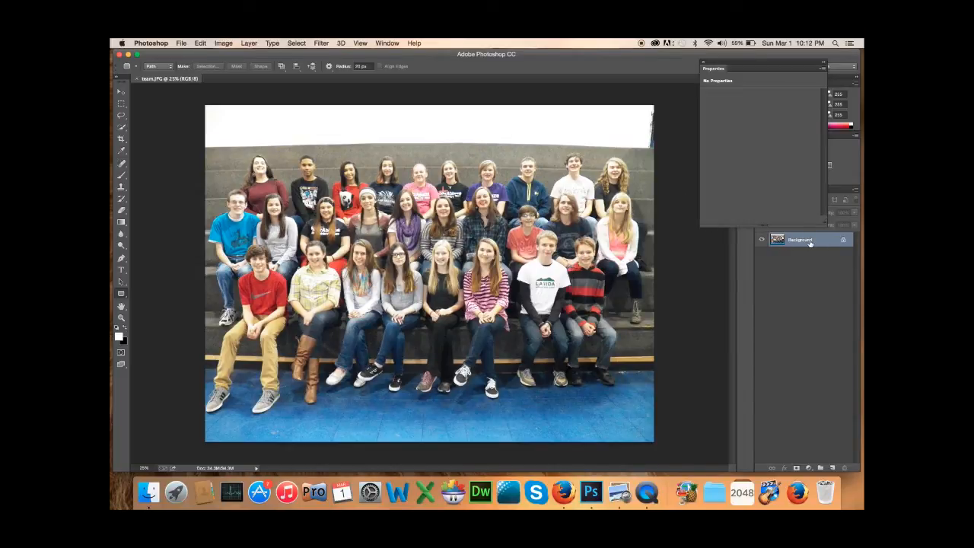
# Step: Convert the team.JPG locked Background into an editable Layer 0
pyautogui.doubleClick(799, 239)
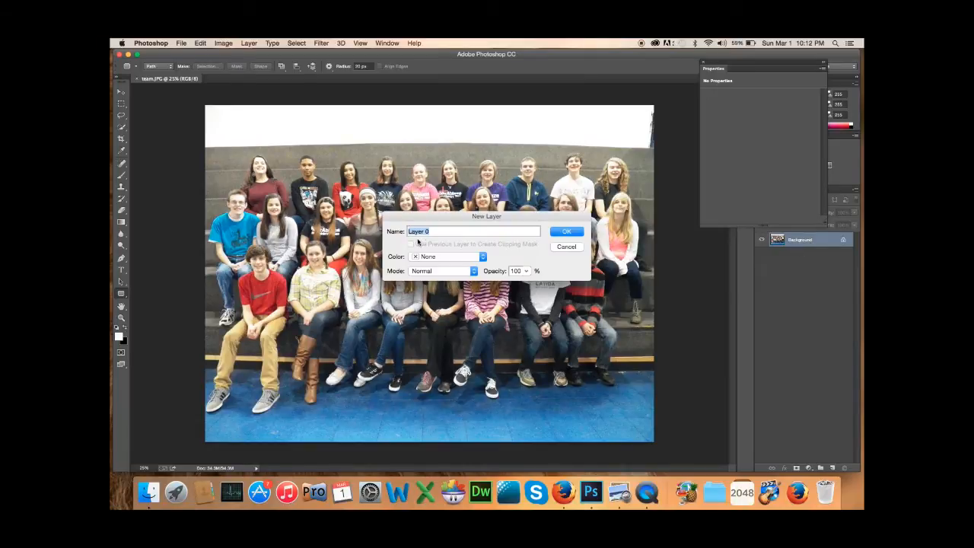
pyautogui.moveTo(626, 245)
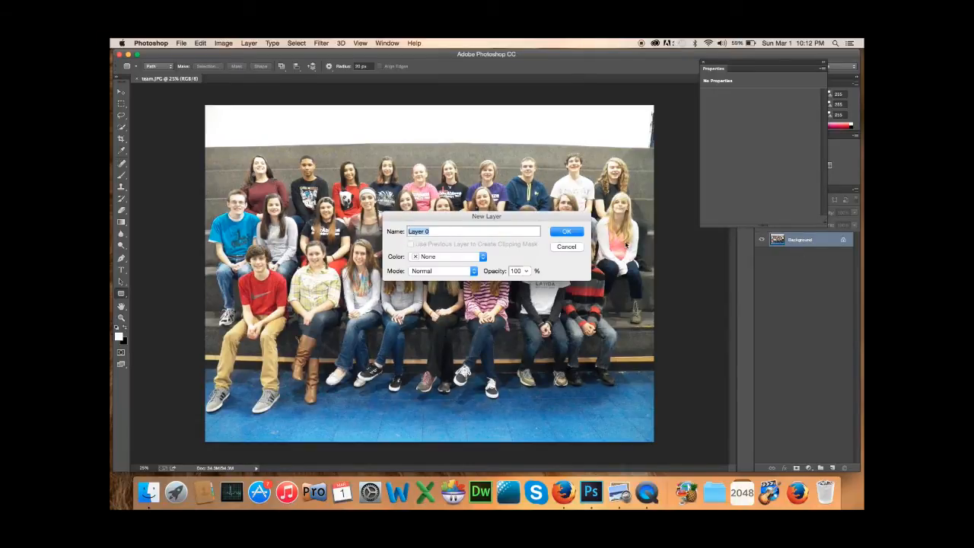
pyautogui.click(567, 231)
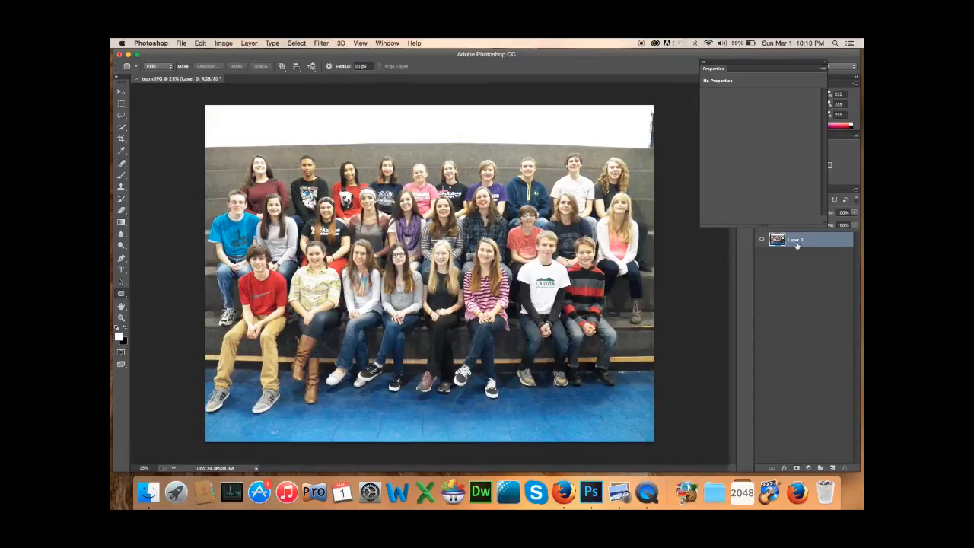
pyautogui.moveTo(810, 247)
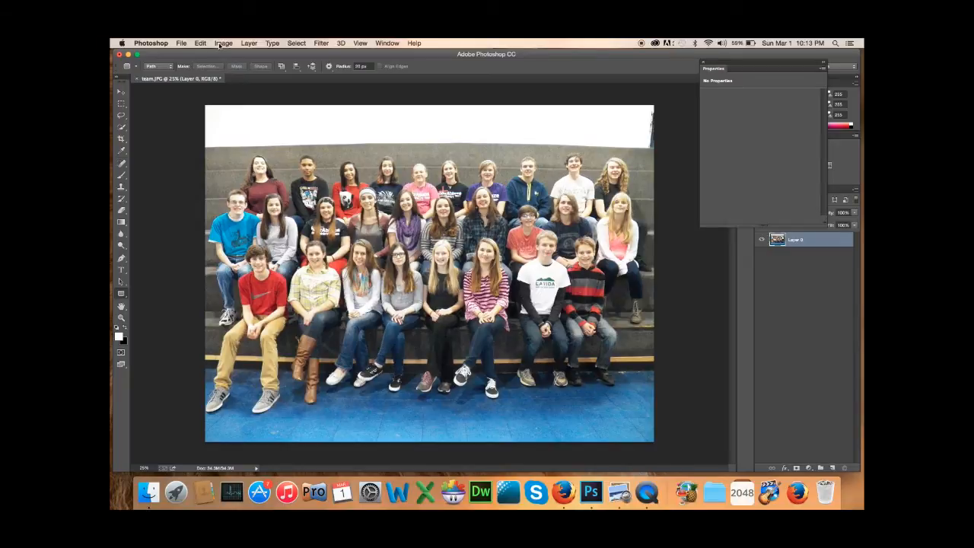
# Step: Resize the team photo in Image Size to 533 × 400 pixels
pyautogui.click(223, 43)
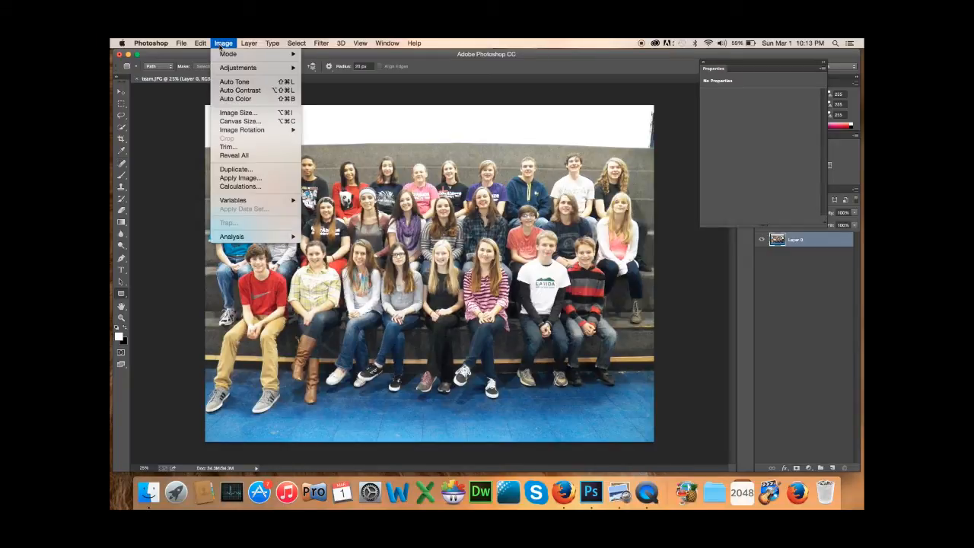
pyautogui.click(238, 113)
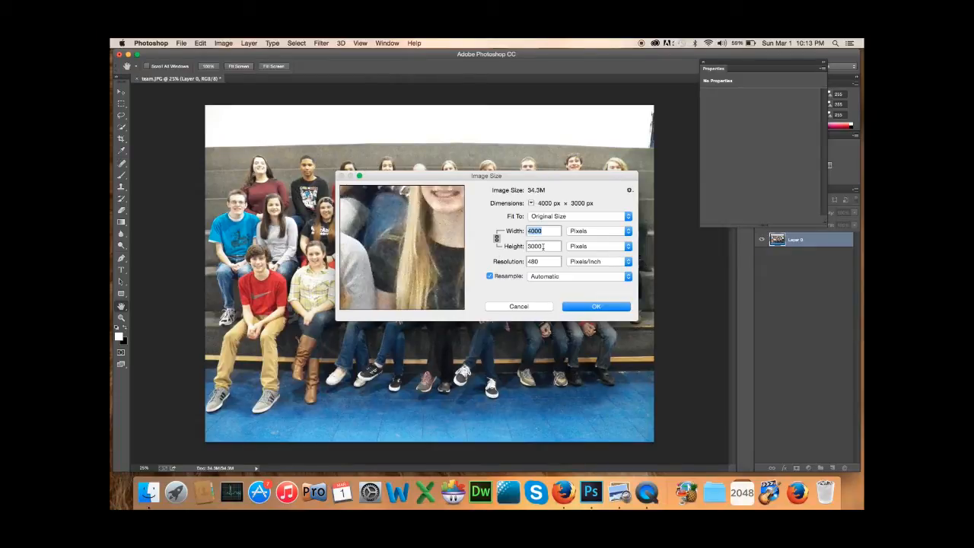
pyautogui.moveTo(543, 245)
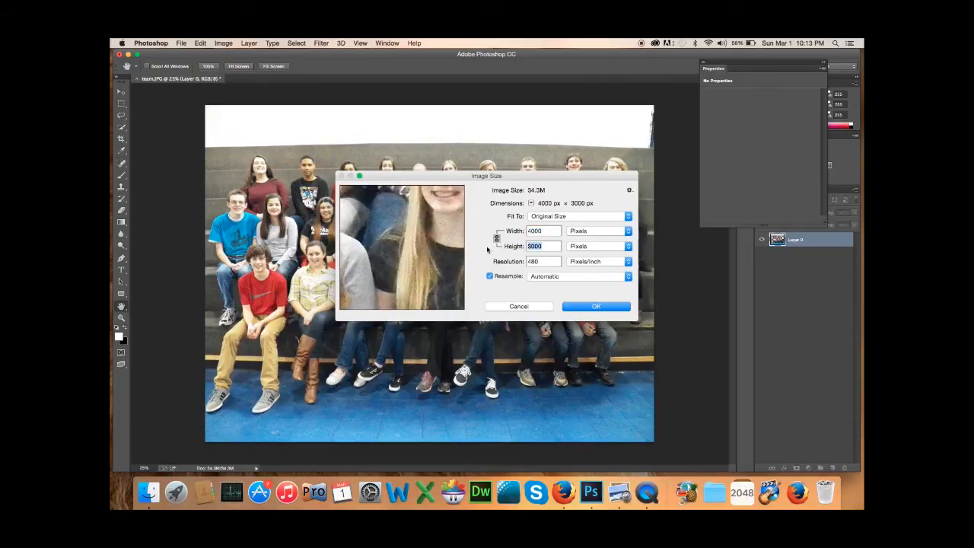
pyautogui.write('533')
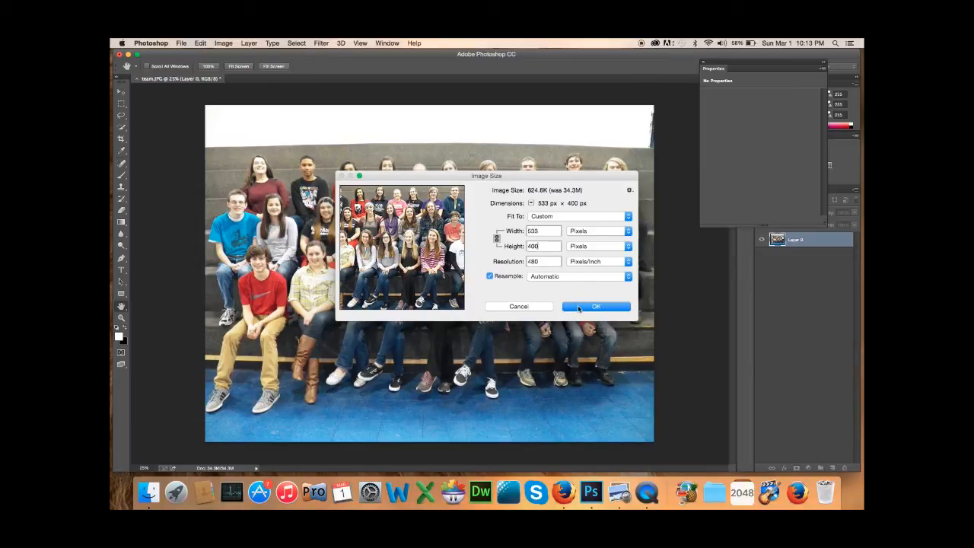
pyautogui.click(595, 306)
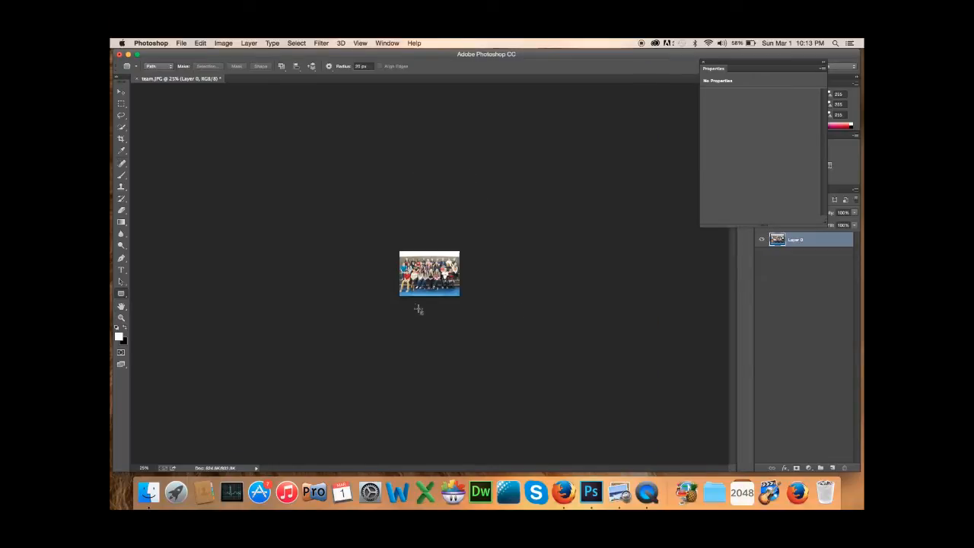
pyautogui.moveTo(411, 203)
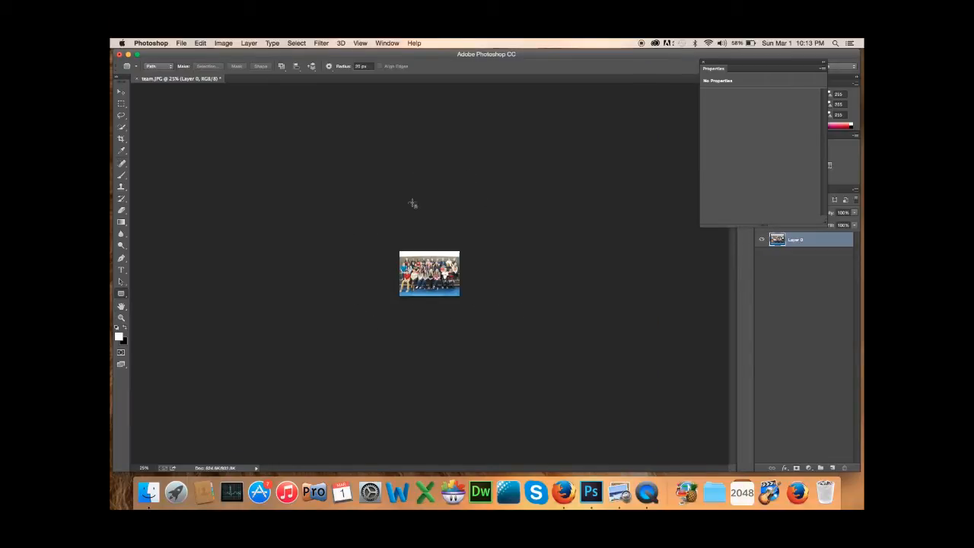
pyautogui.moveTo(418, 309)
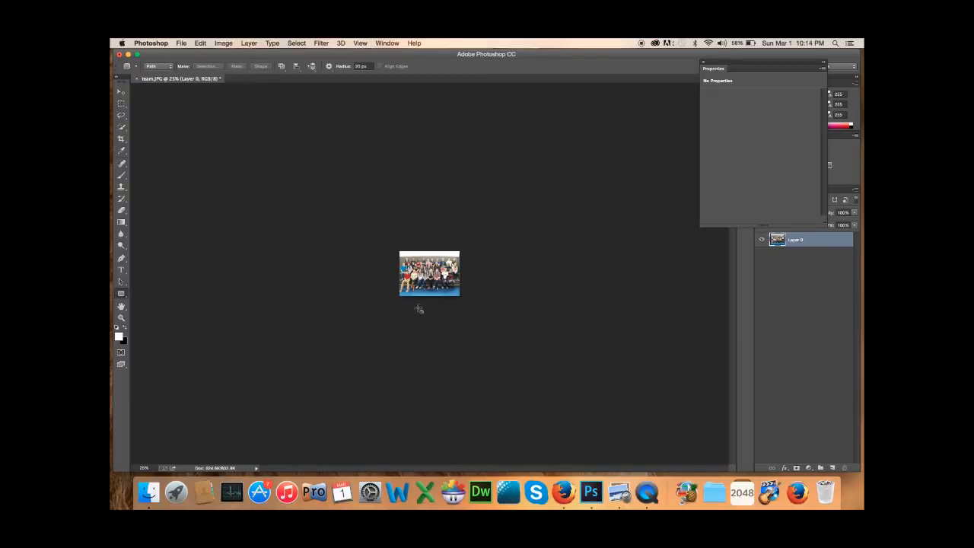
pyautogui.moveTo(373, 241)
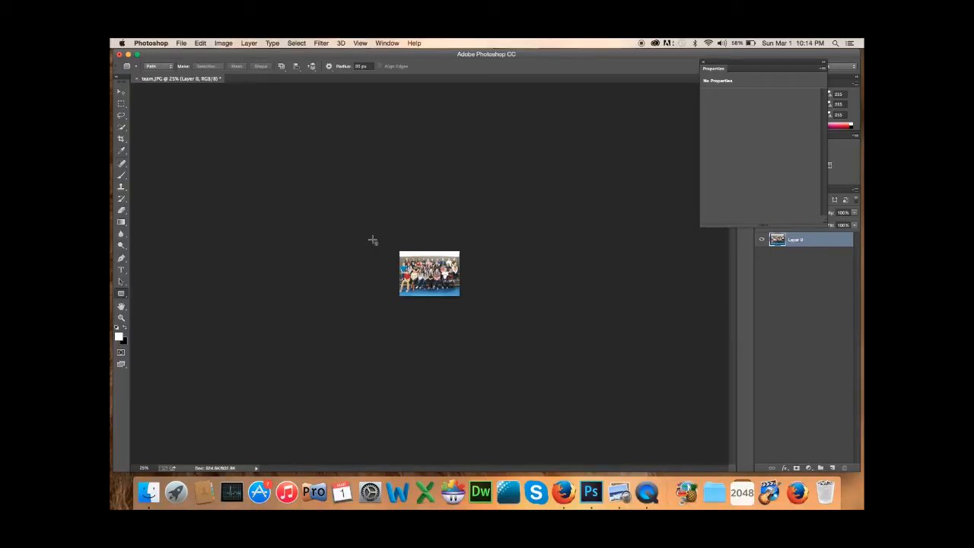
pyautogui.moveTo(137, 462)
pyautogui.write('125')
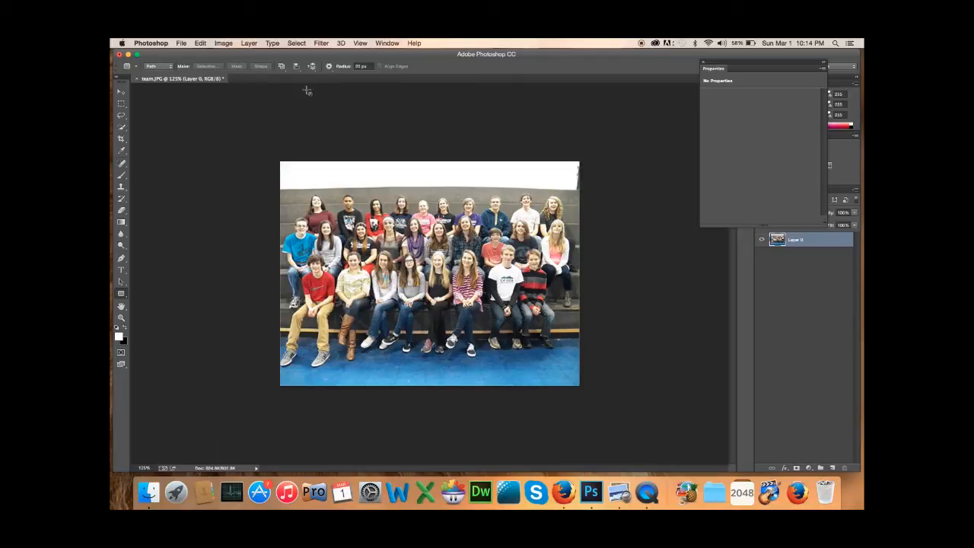
pyautogui.moveTo(149, 296)
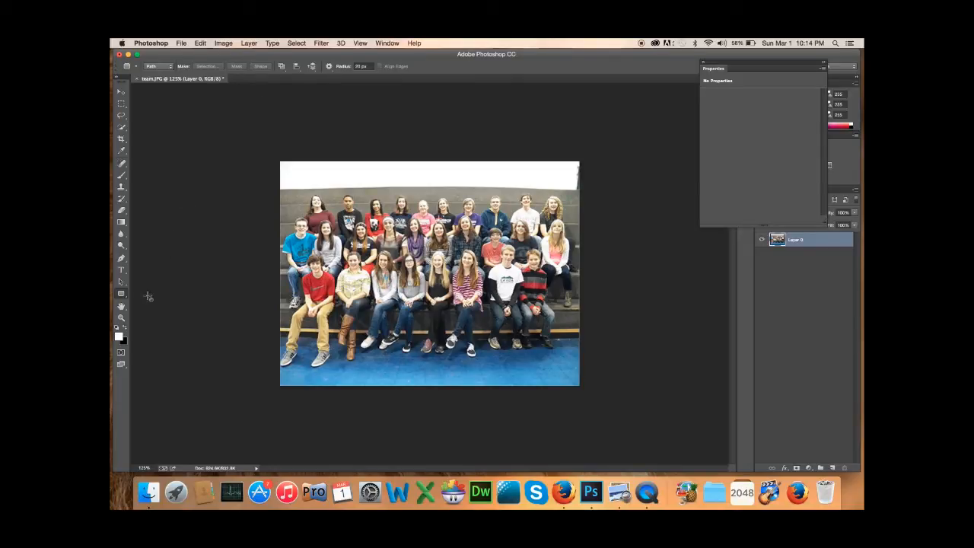
# Step: Select the Rounded Rectangle Tool from the shape tool flyout
pyautogui.click(121, 293)
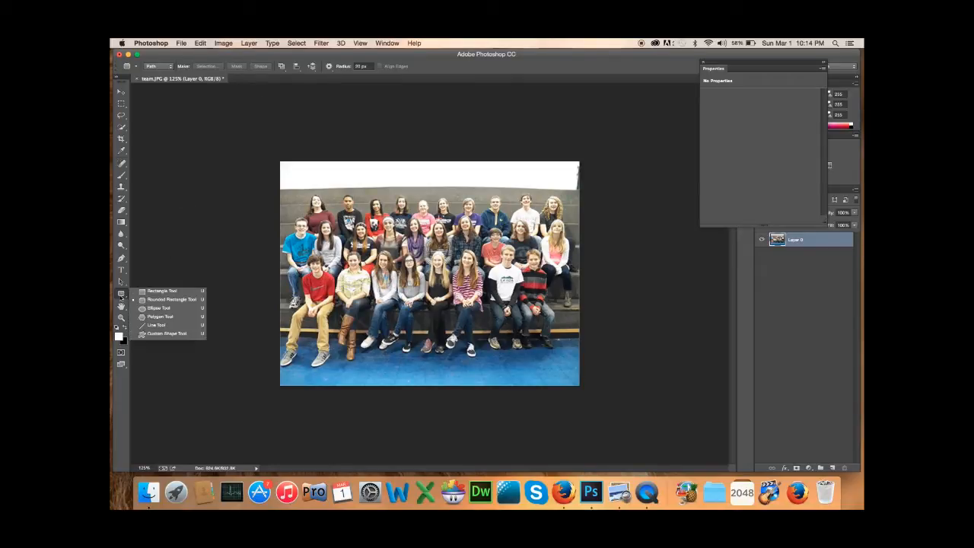
pyautogui.moveTo(161, 290)
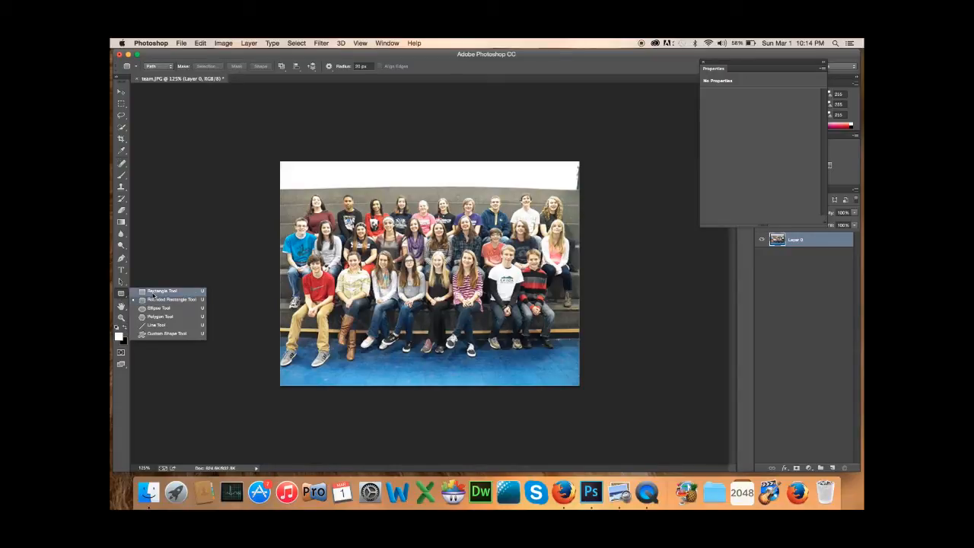
pyautogui.moveTo(129, 291)
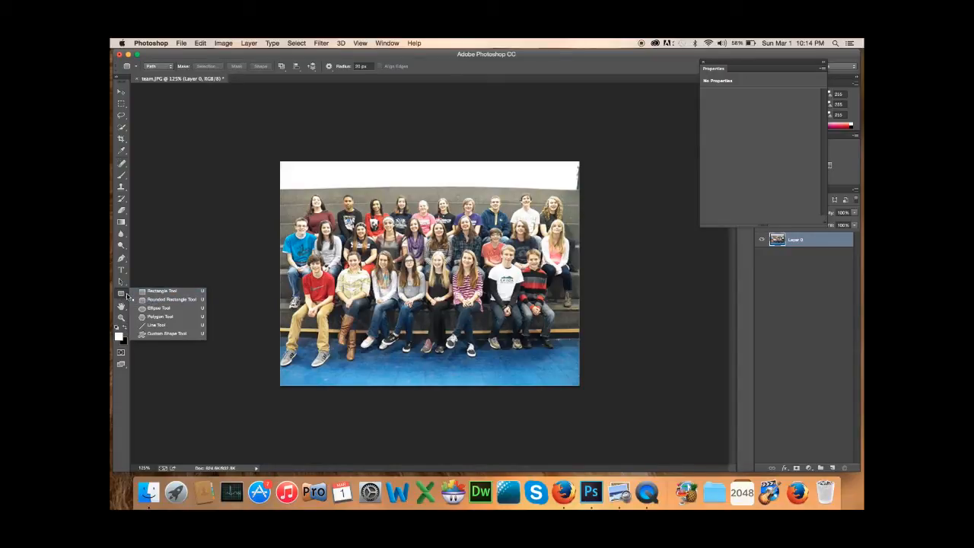
pyautogui.moveTo(170, 299)
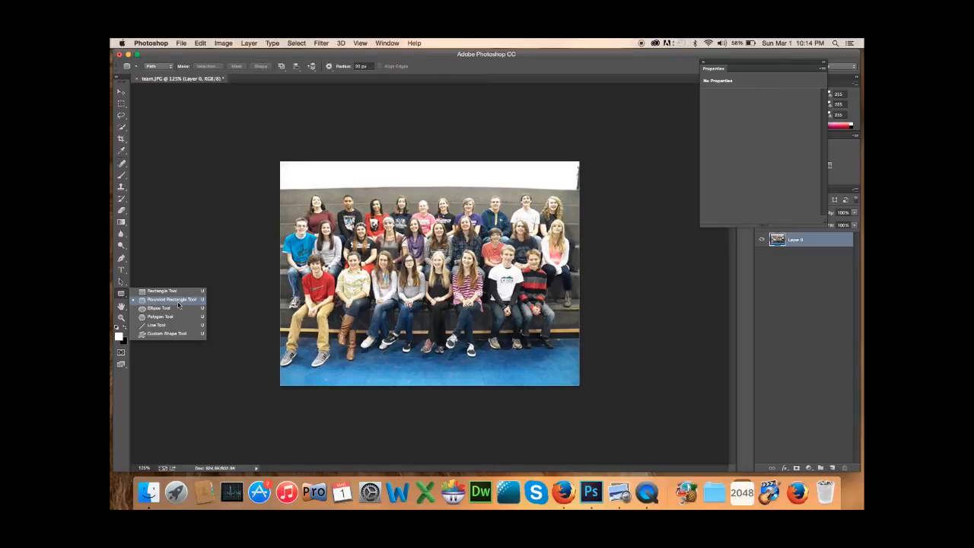
pyautogui.click(179, 299)
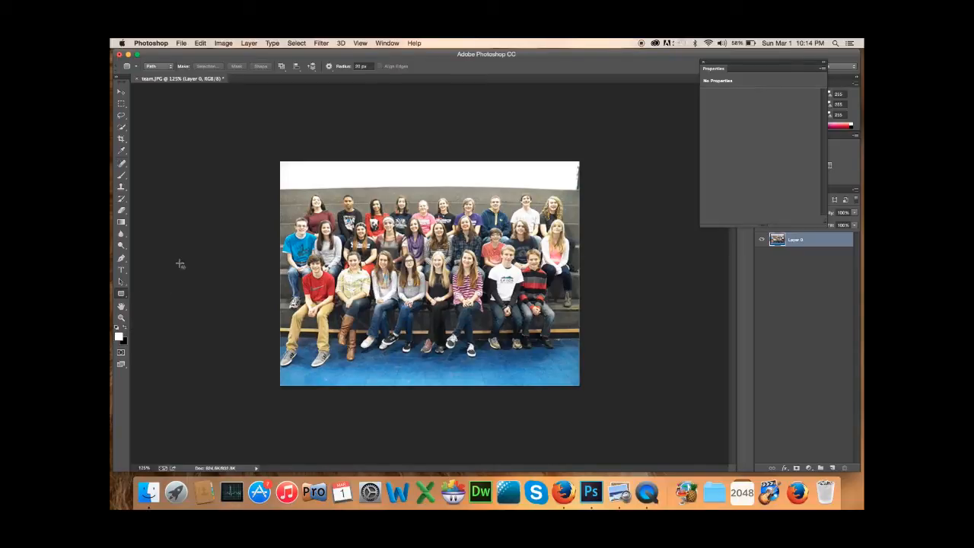
pyautogui.moveTo(159, 71)
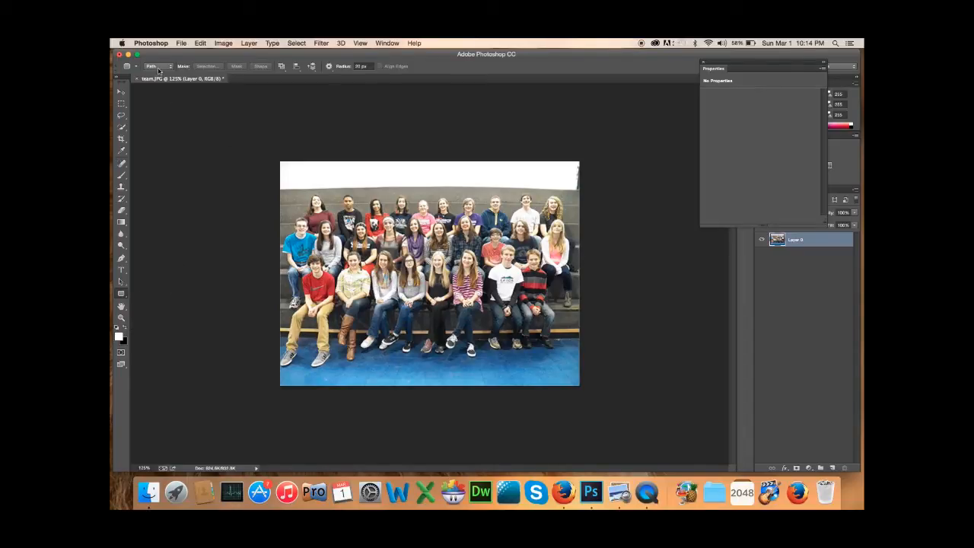
pyautogui.click(158, 67)
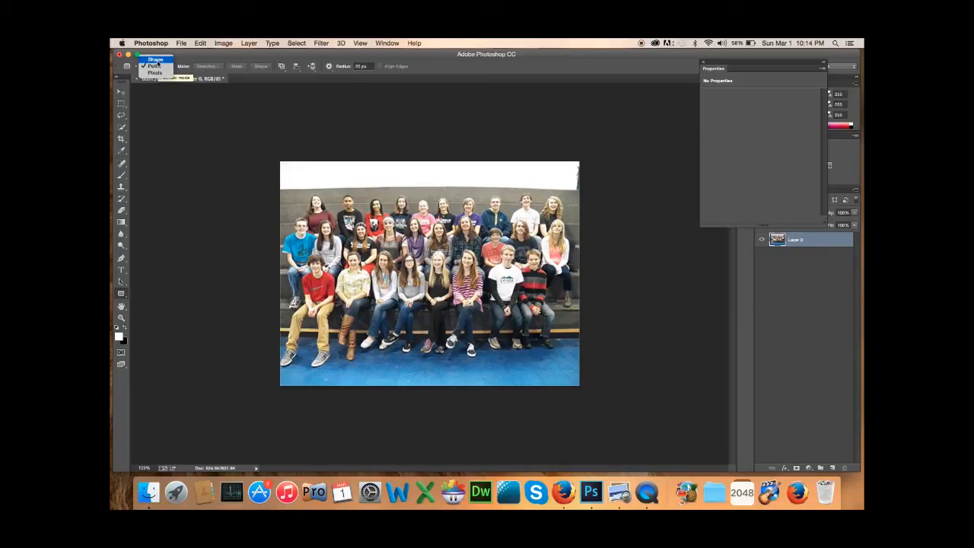
pyautogui.click(155, 66)
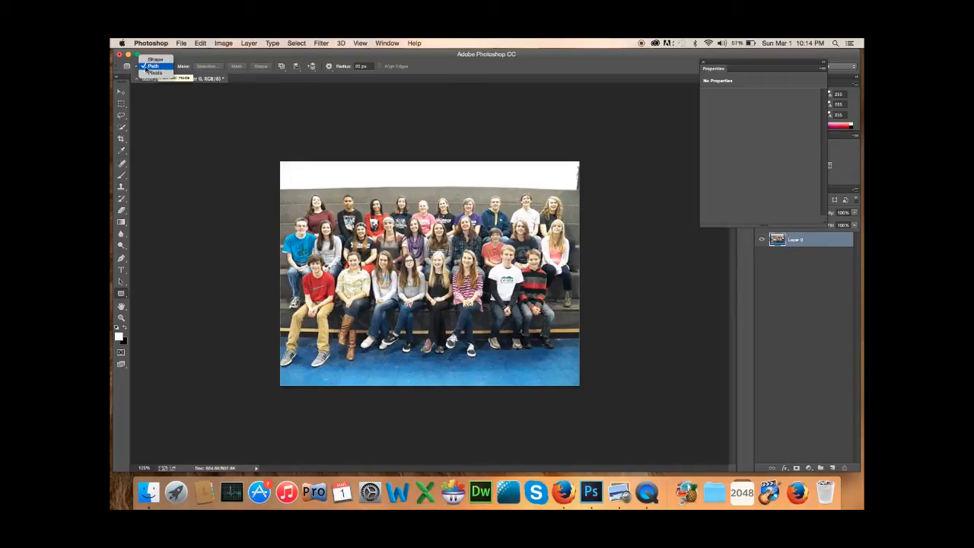
pyautogui.click(153, 72)
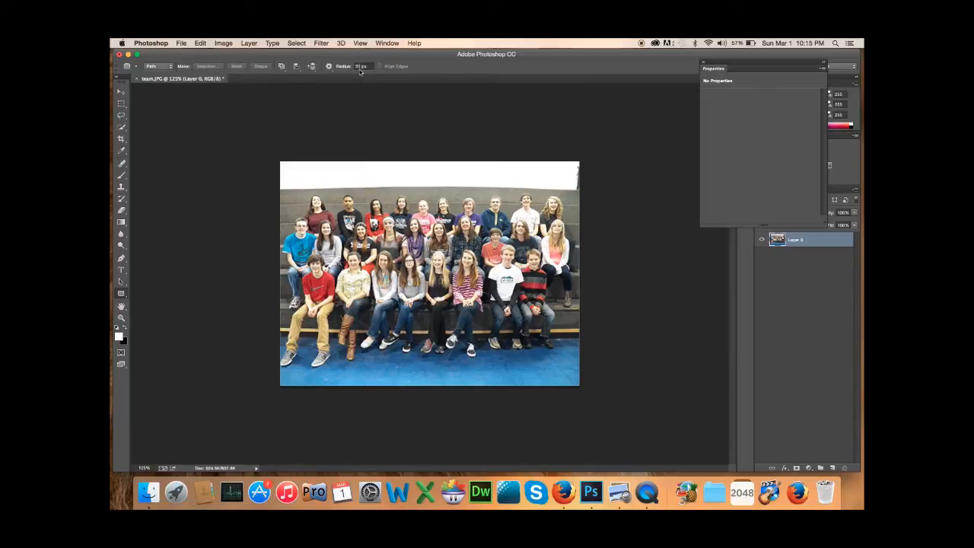
pyautogui.moveTo(232, 88)
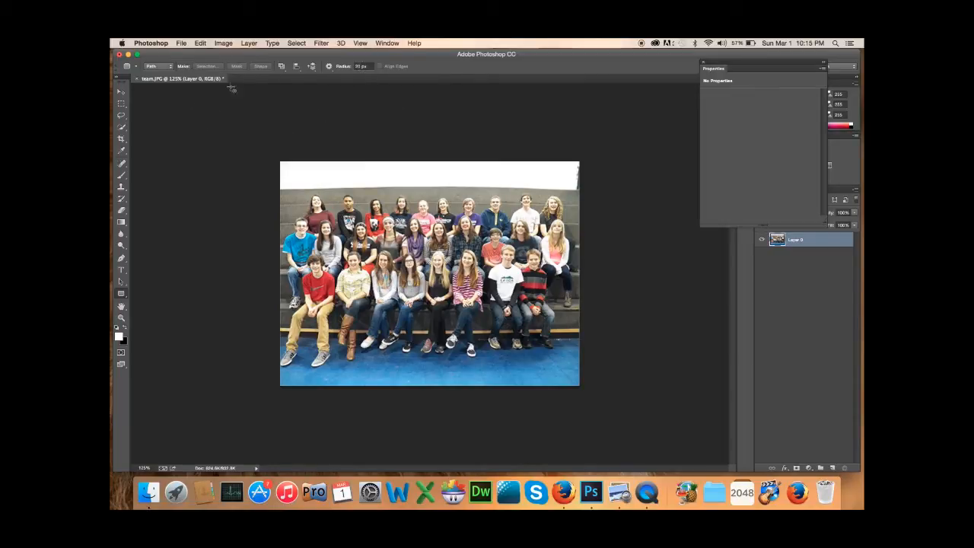
# Step: Add a Reveal All vector mask to Layer 0
pyautogui.click(249, 43)
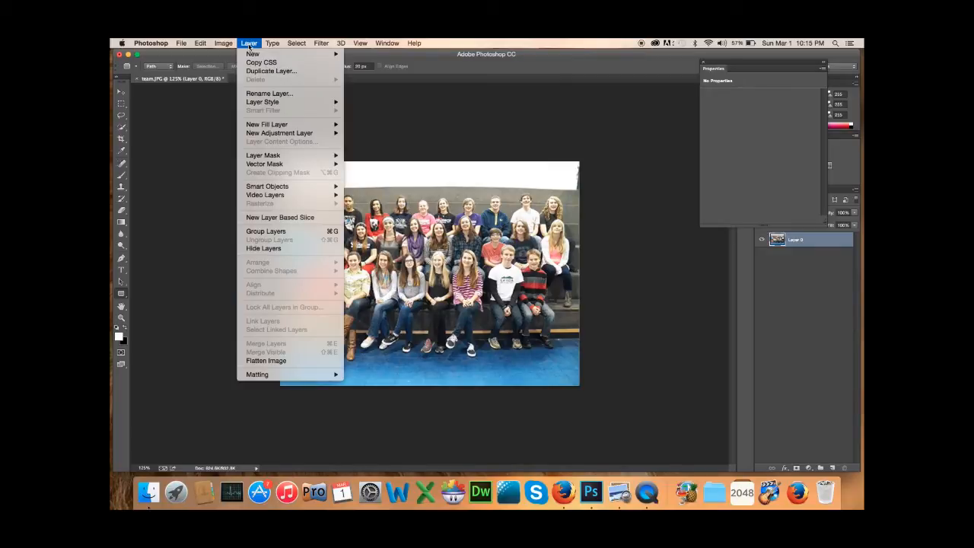
pyautogui.moveTo(264, 163)
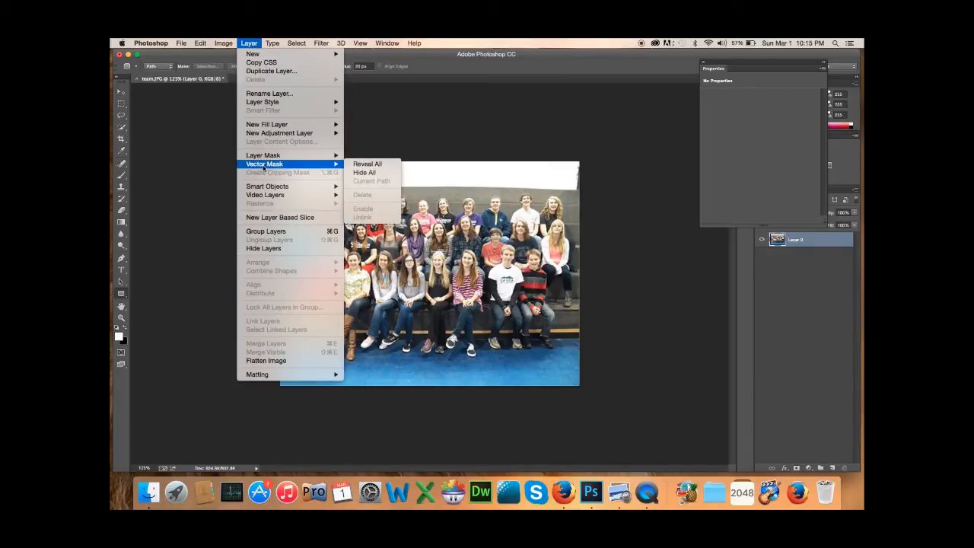
pyautogui.moveTo(367, 163)
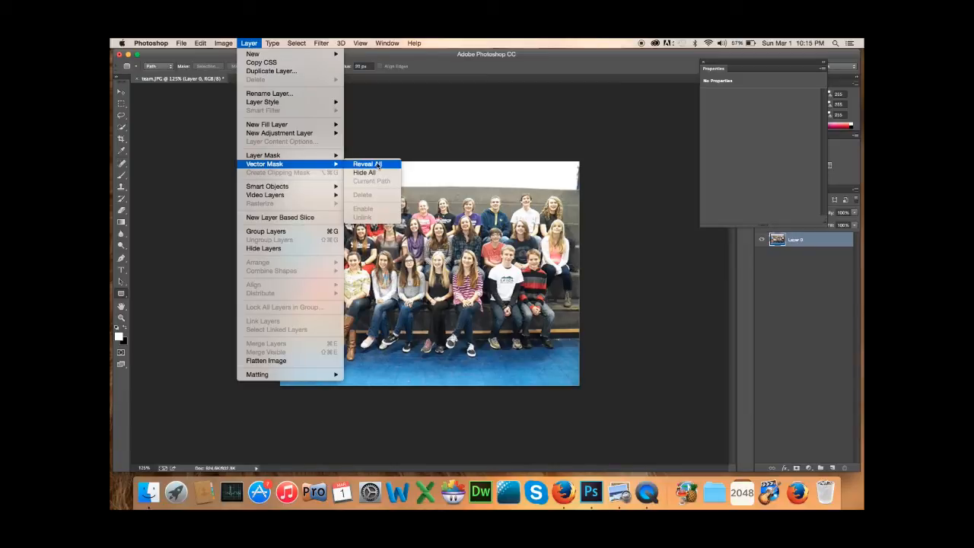
pyautogui.click(366, 163)
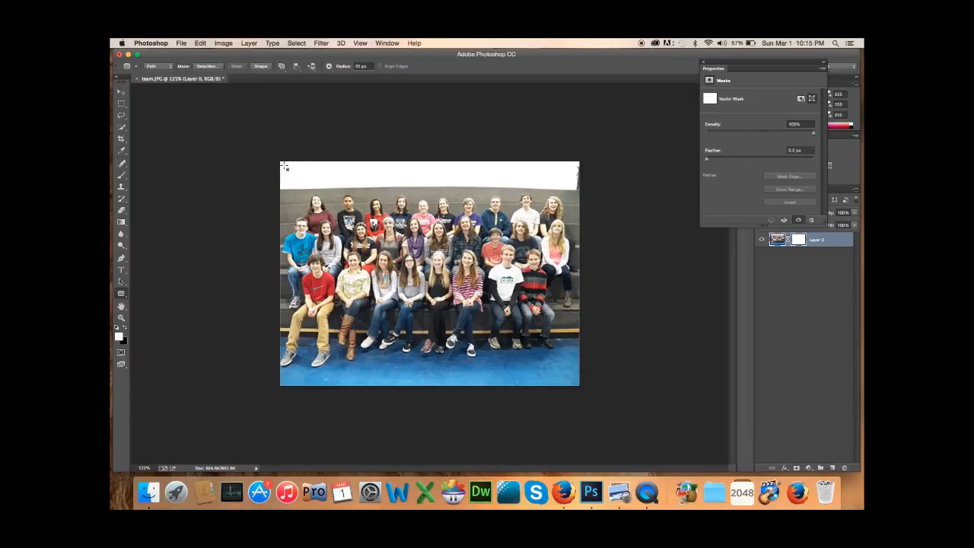
pyautogui.moveTo(285, 169)
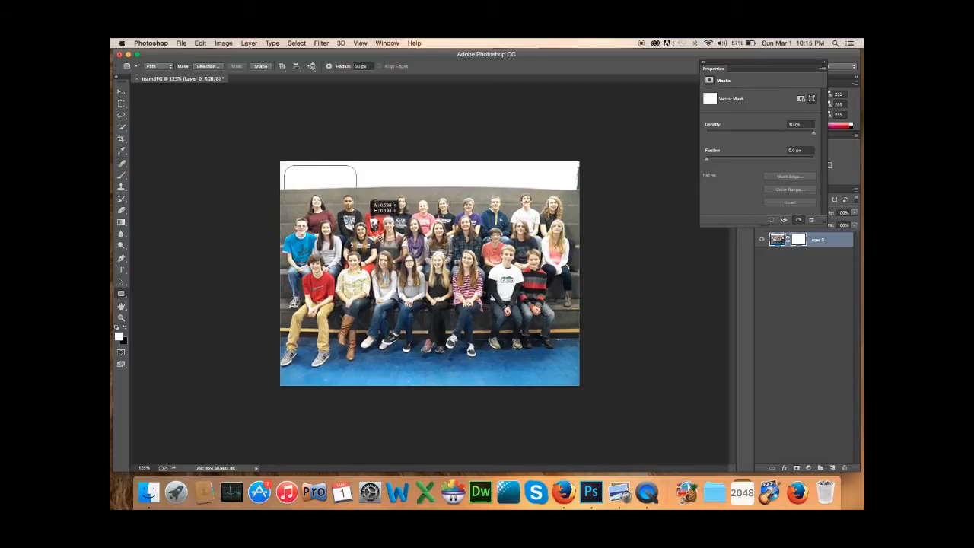
# Step: Draw a 30-pixel rounded rectangle path covering the whole team photo on the vector mask
pyautogui.moveTo(358, 172); pyautogui.dragTo(552, 364)
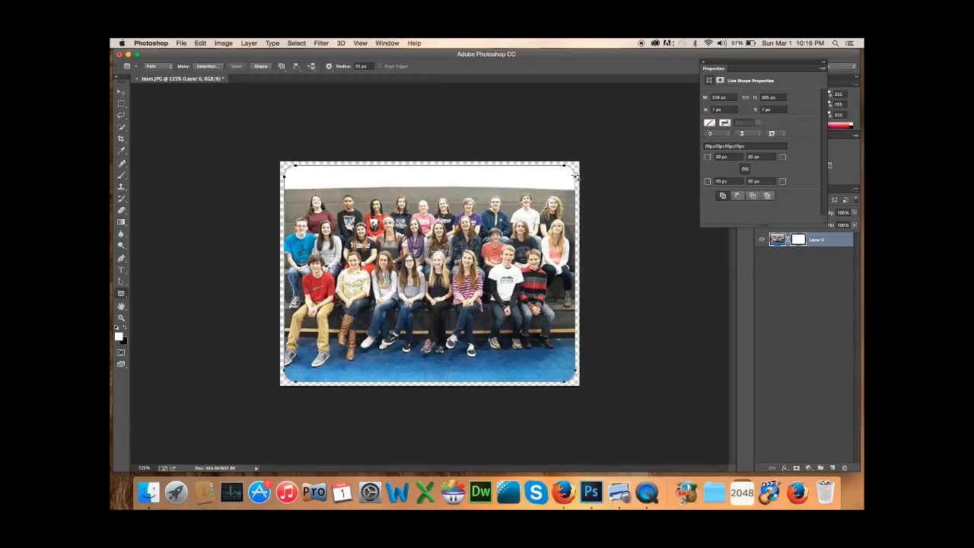
pyautogui.moveTo(301, 169)
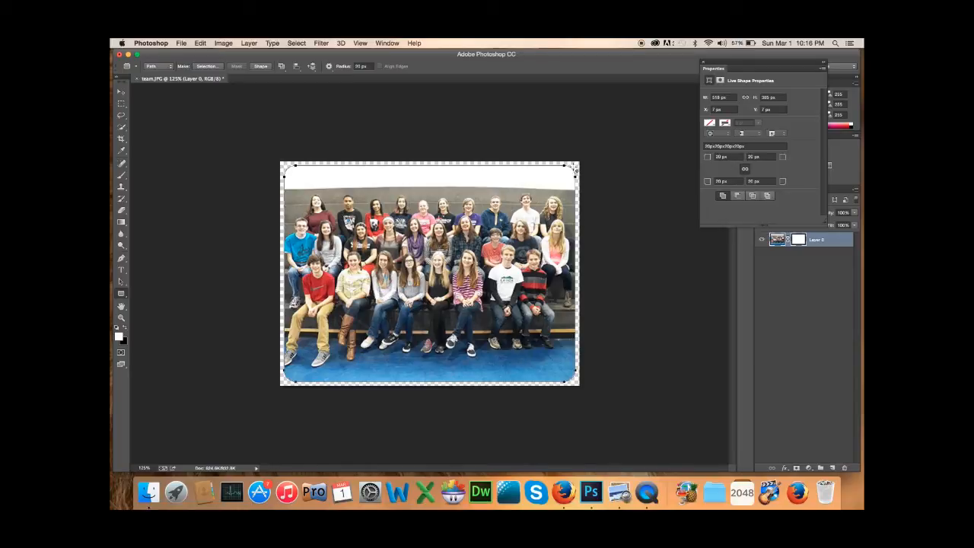
pyautogui.moveTo(582, 177)
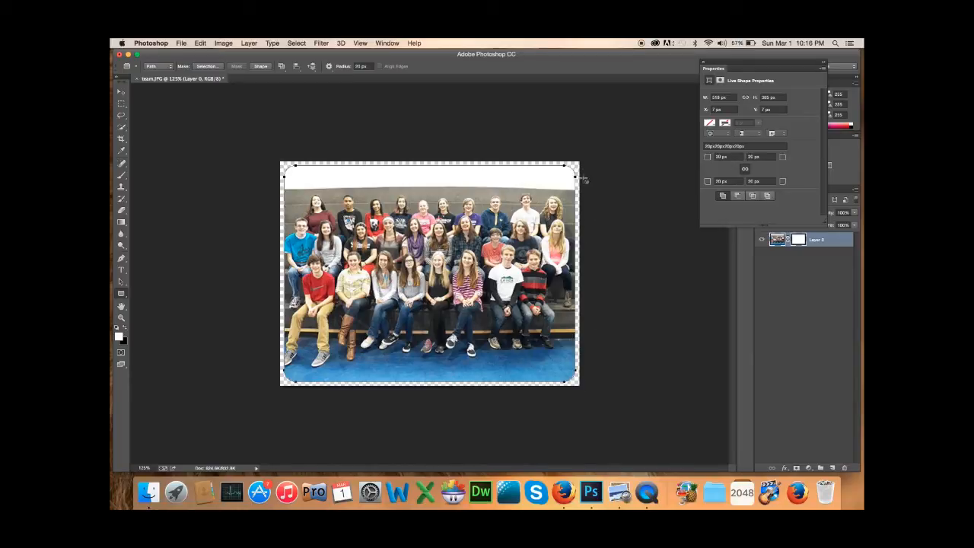
# Step: Save As PNG format with As a Copy, creating team.png on the Desktop
pyautogui.click(181, 42)
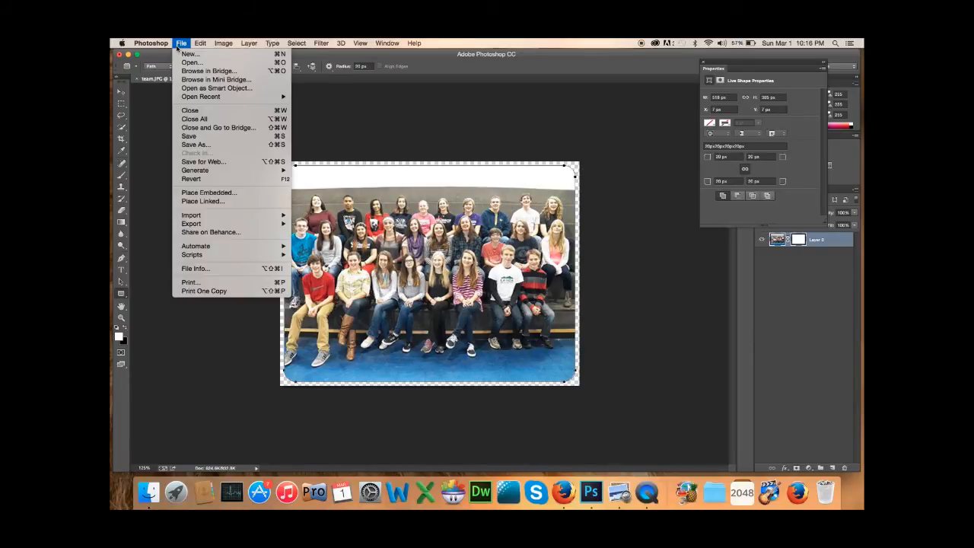
pyautogui.click(196, 144)
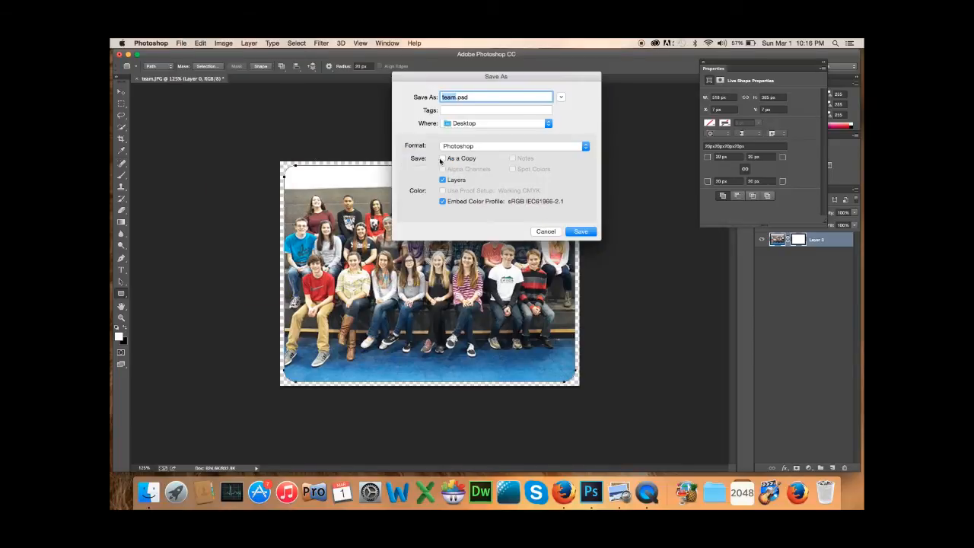
pyautogui.click(442, 157)
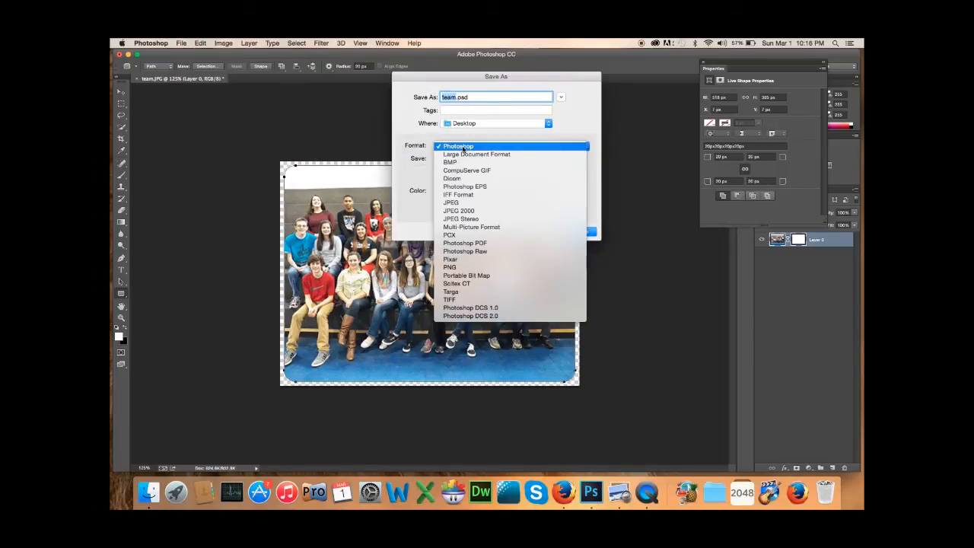
pyautogui.moveTo(450, 258)
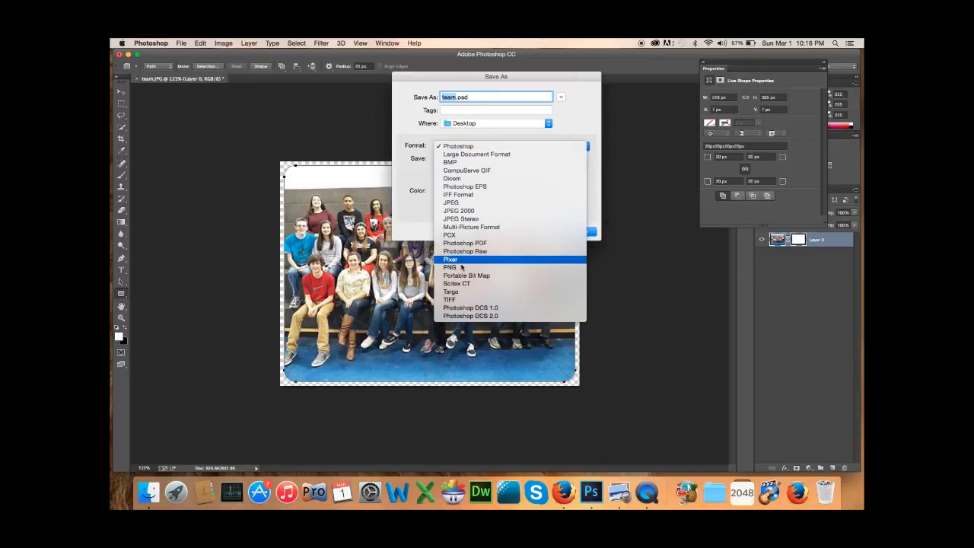
pyautogui.click(451, 267)
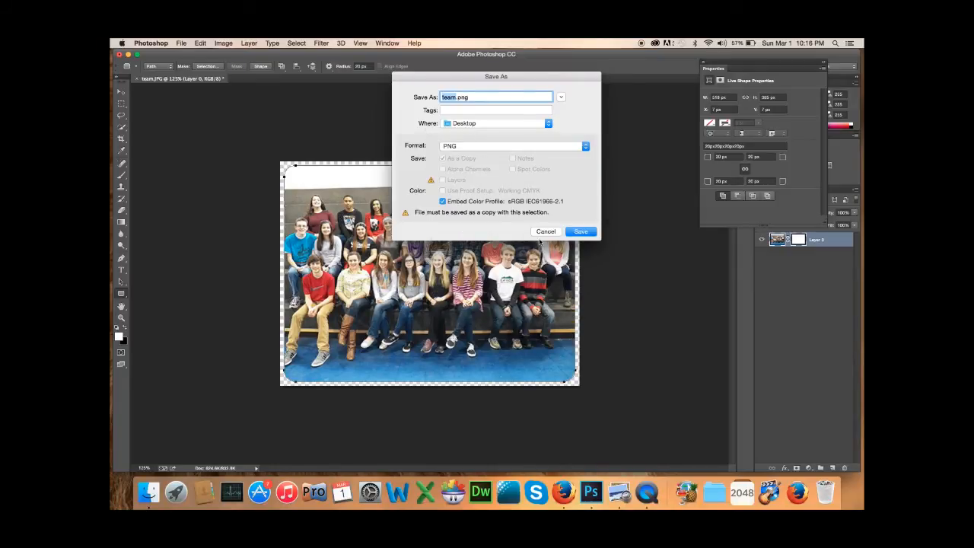
pyautogui.click(581, 231)
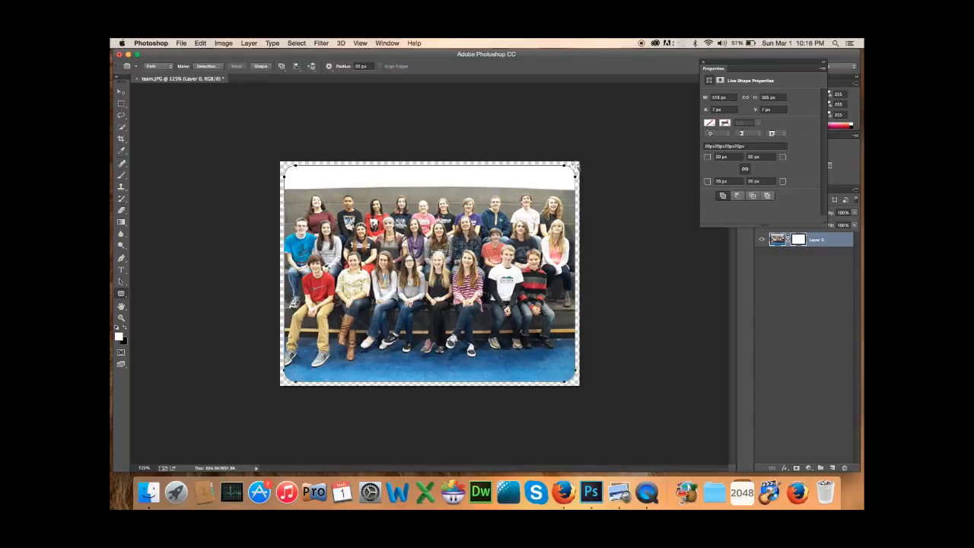
pyautogui.moveTo(274, 221)
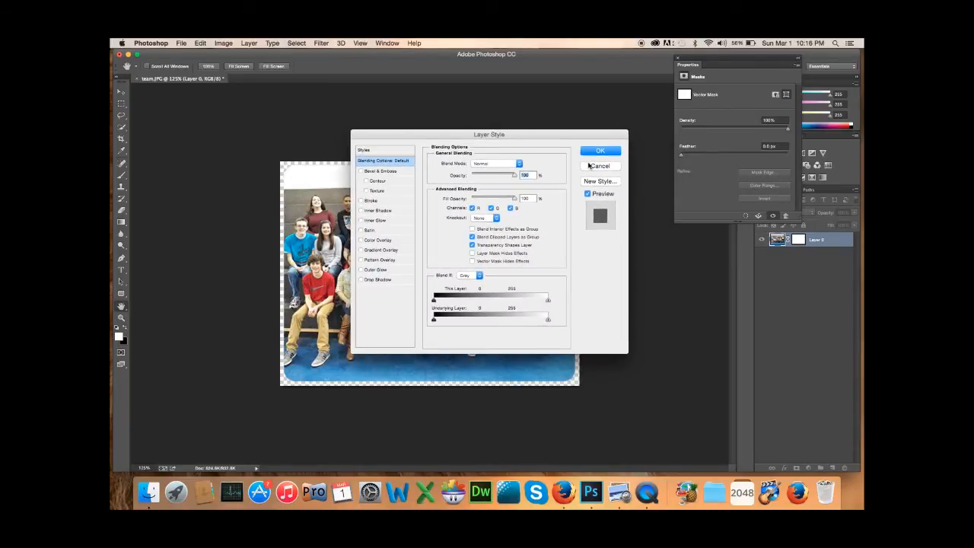
# Step: Close the Layer Style dialog for Layer 0 without making changes
pyautogui.click(600, 166)
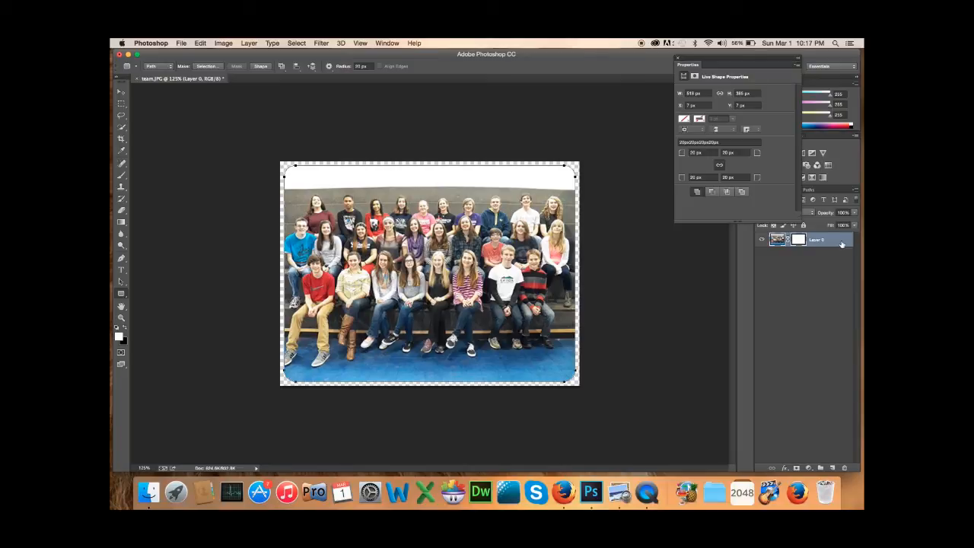
pyautogui.moveTo(841, 244)
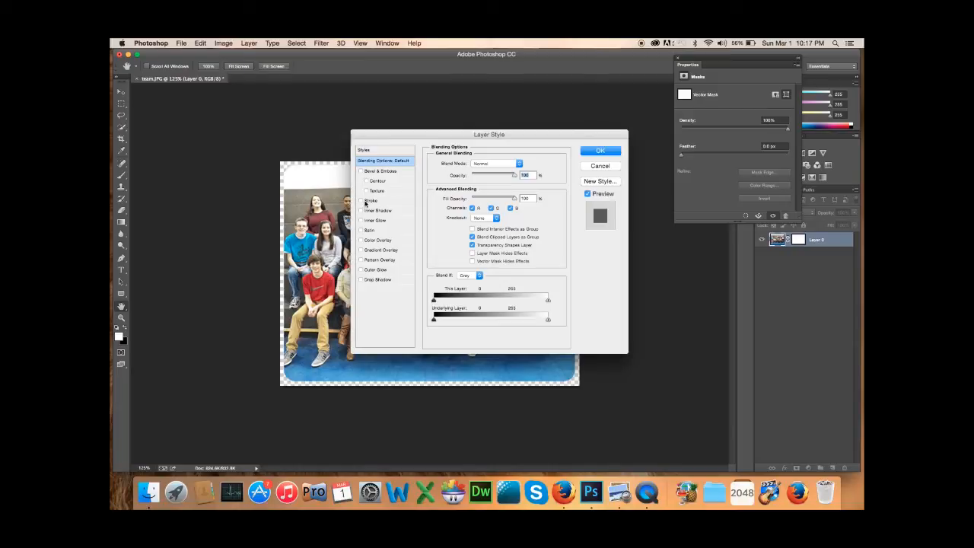
# Step: Enable the Stroke layer style and show its settings
pyautogui.click(361, 200)
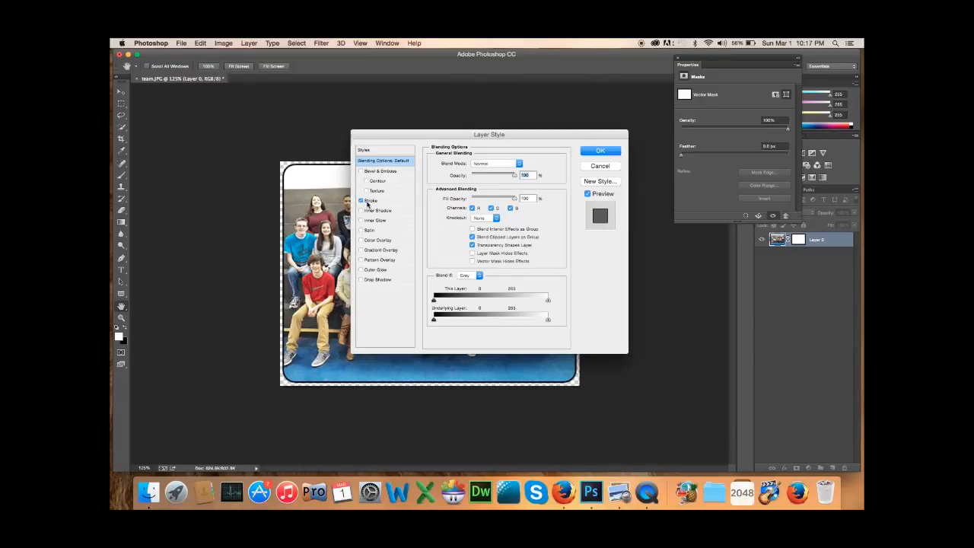
pyautogui.click(371, 200)
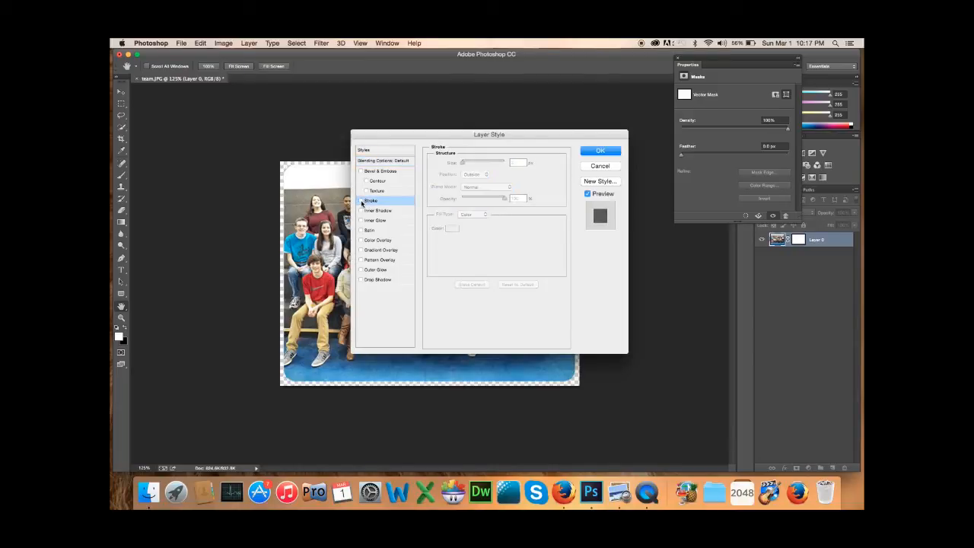
pyautogui.click(362, 200)
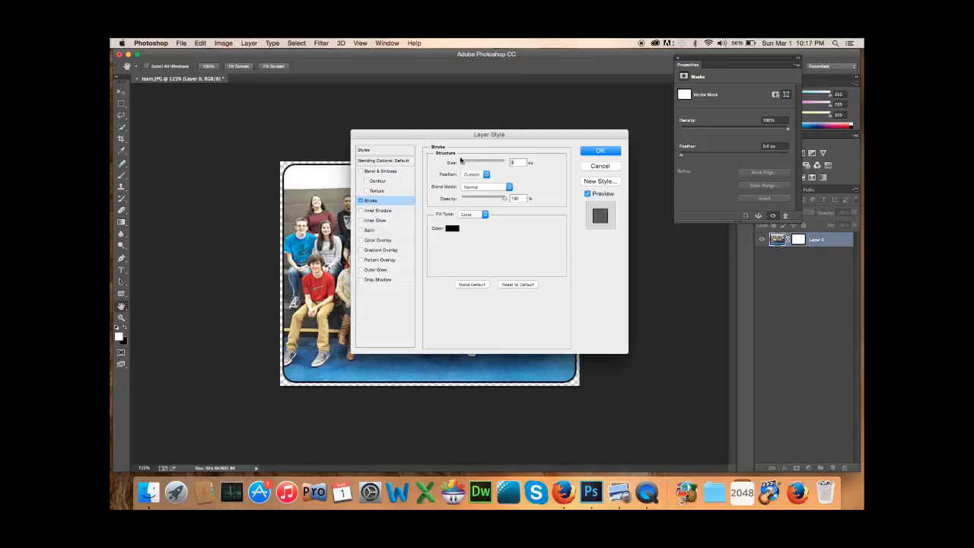
pyautogui.click(361, 200)
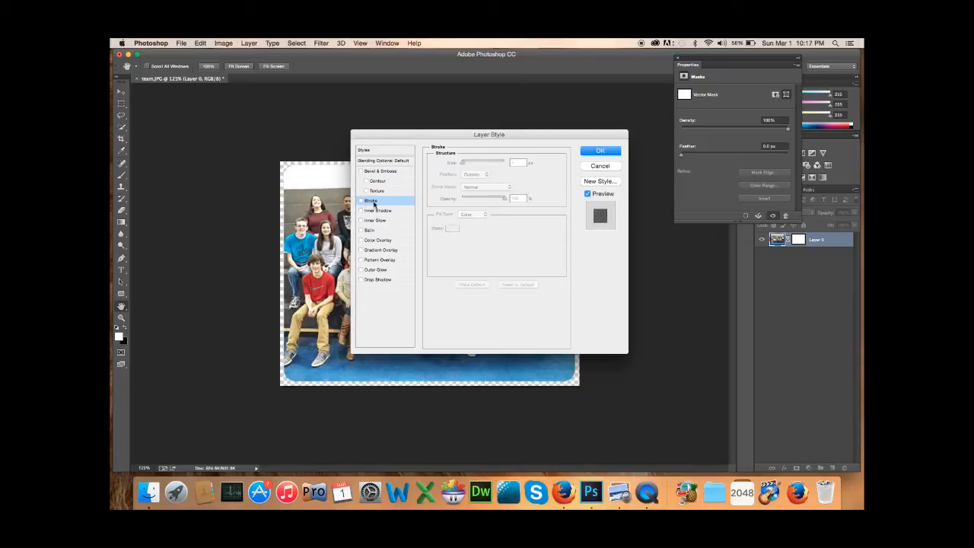
pyautogui.click(362, 201)
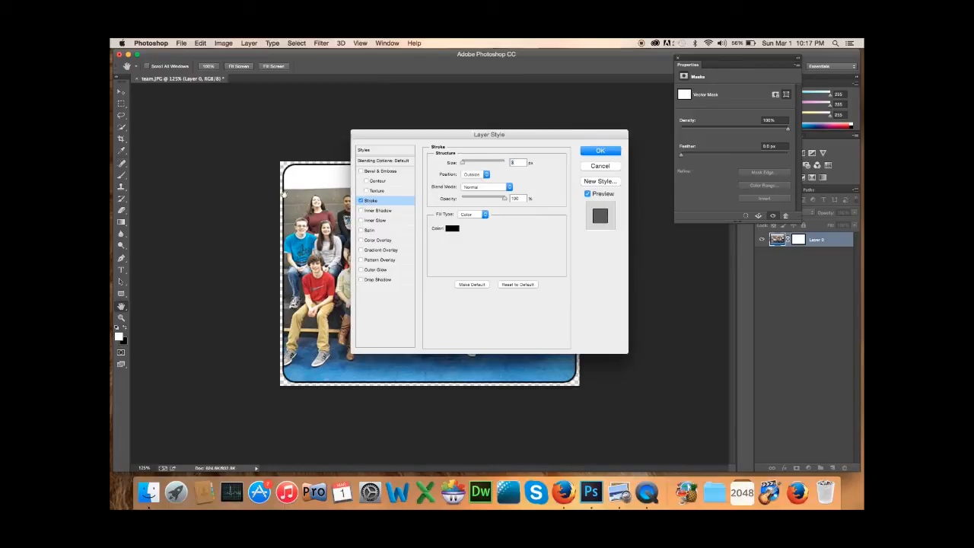
pyautogui.moveTo(416, 188)
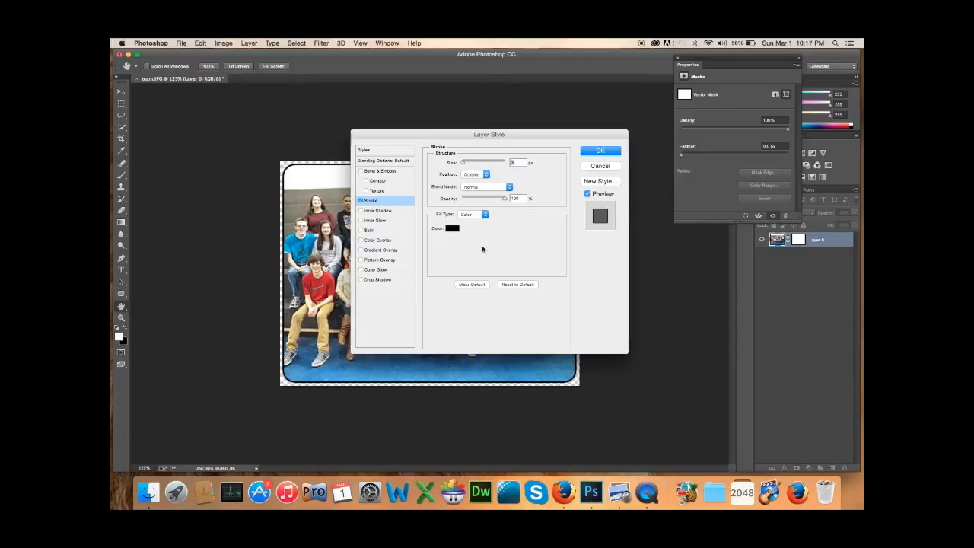
pyautogui.moveTo(439, 154)
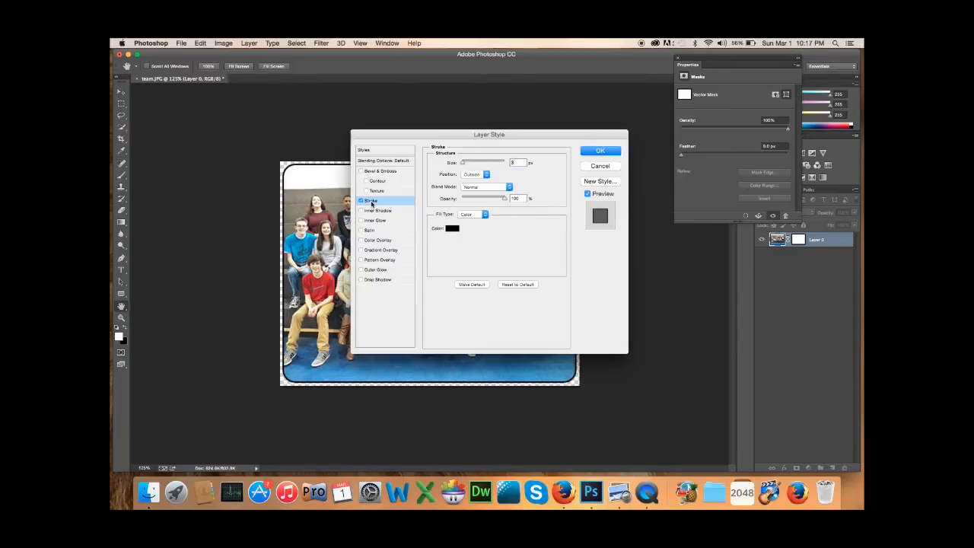
pyautogui.moveTo(479, 249)
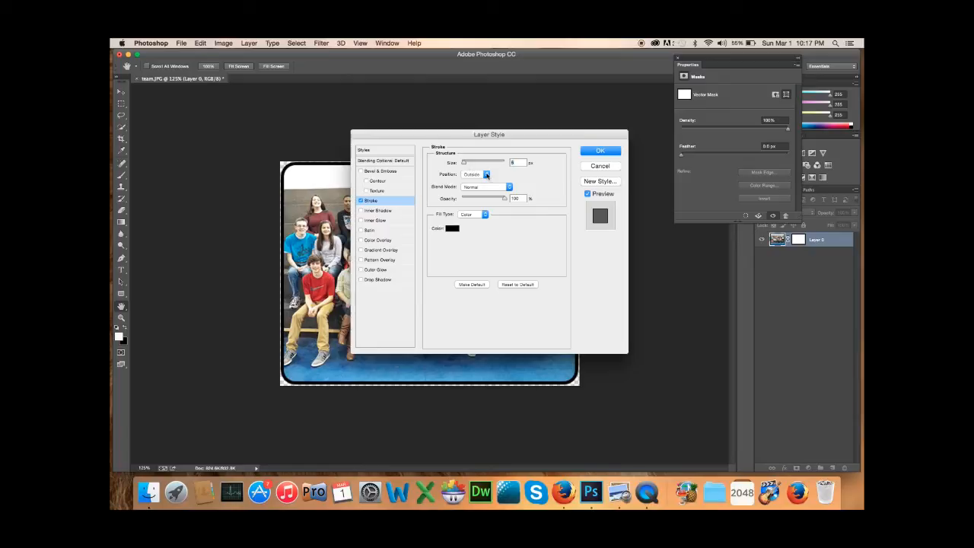
# Step: Set the stroke Position to Outside after trying Inside and Center
pyautogui.click(486, 174)
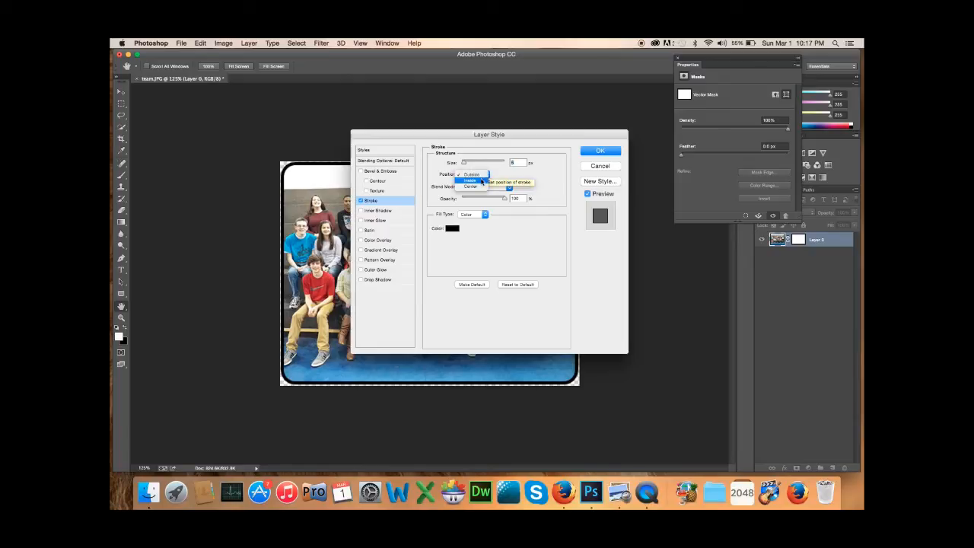
pyautogui.click(479, 182)
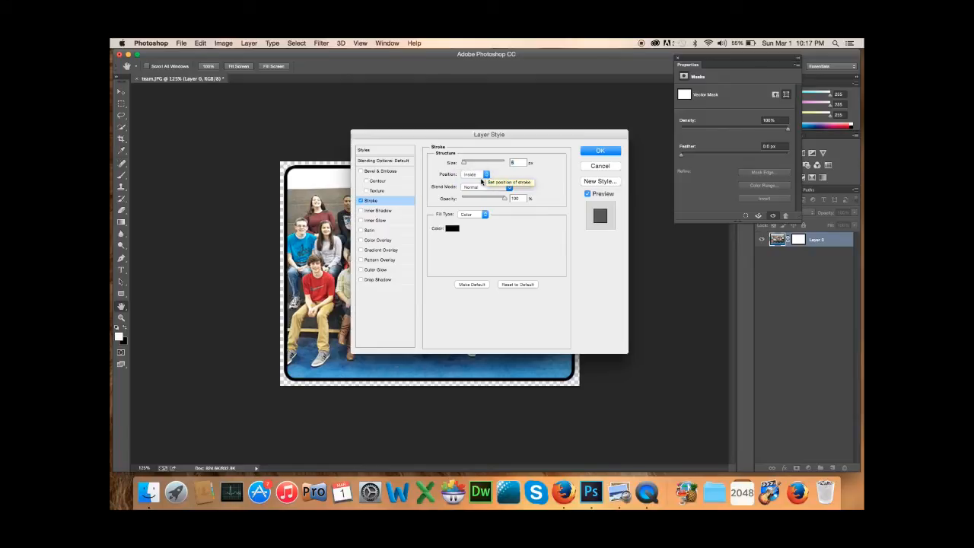
pyautogui.click(476, 174)
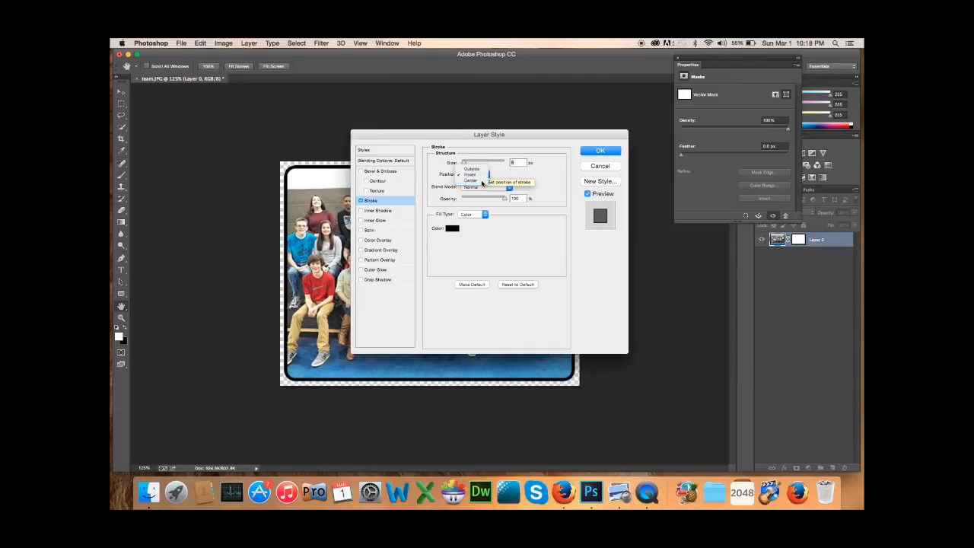
pyautogui.click(470, 174)
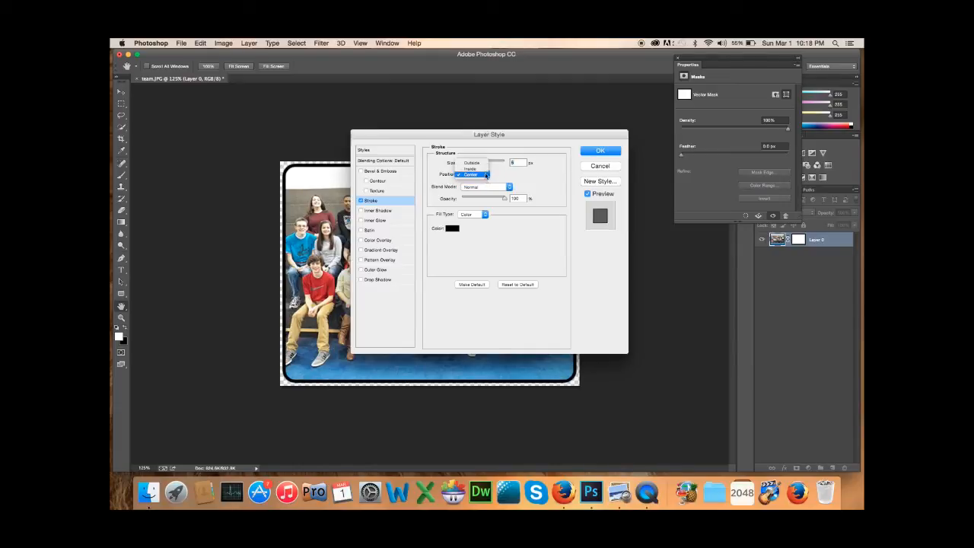
pyautogui.click(471, 163)
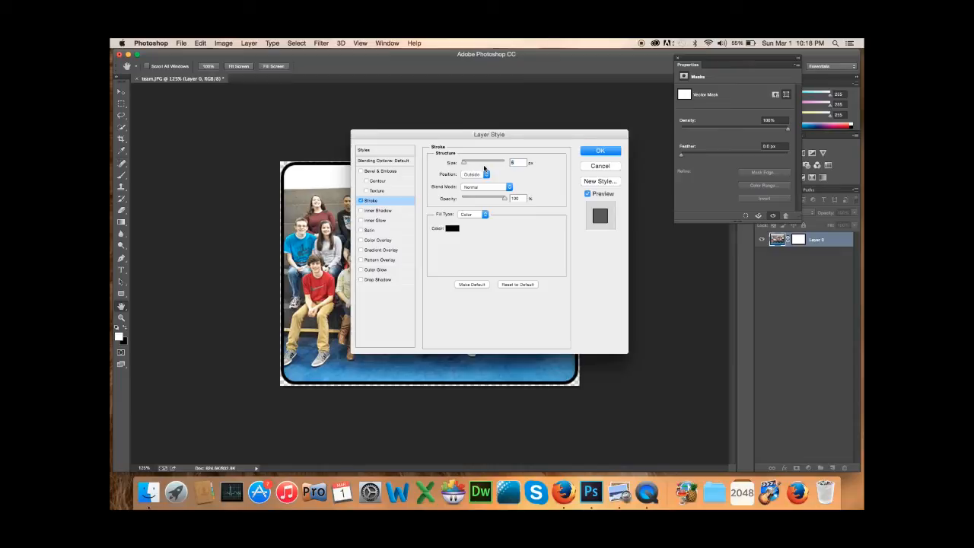
pyautogui.moveTo(485, 174)
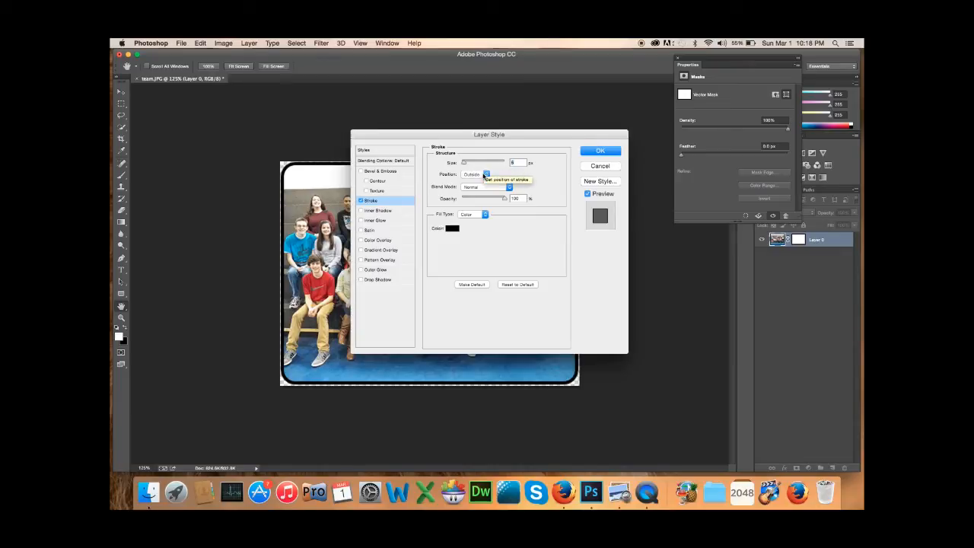
pyautogui.moveTo(495, 202)
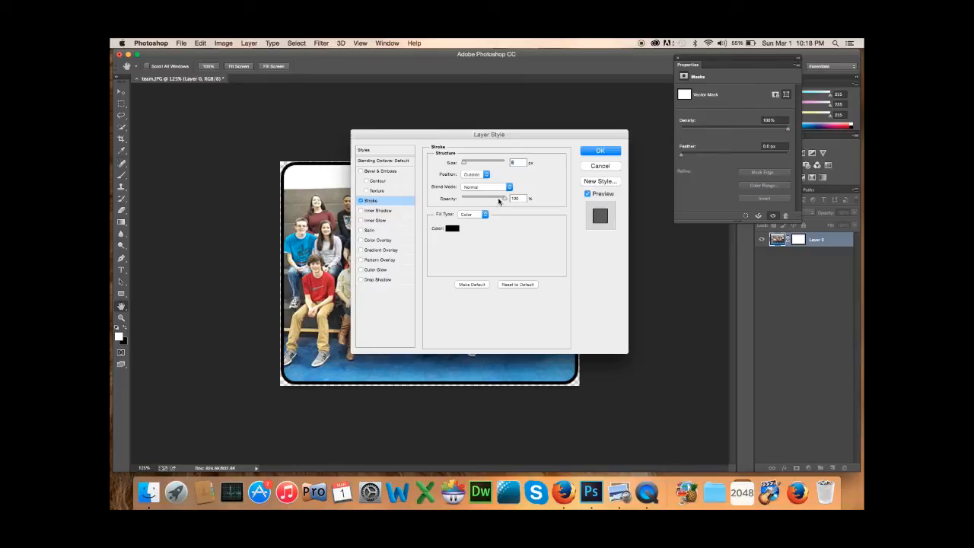
# Step: Keep the stroke at full opacity and review the fill type options
pyautogui.moveTo(503, 198); pyautogui.dragTo(481, 199)
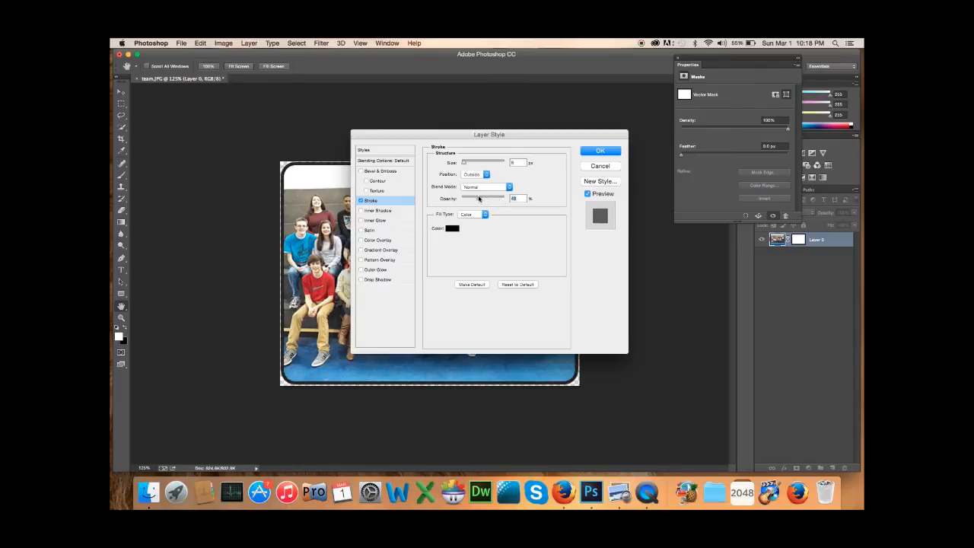
pyautogui.moveTo(479, 198); pyautogui.dragTo(492, 197)
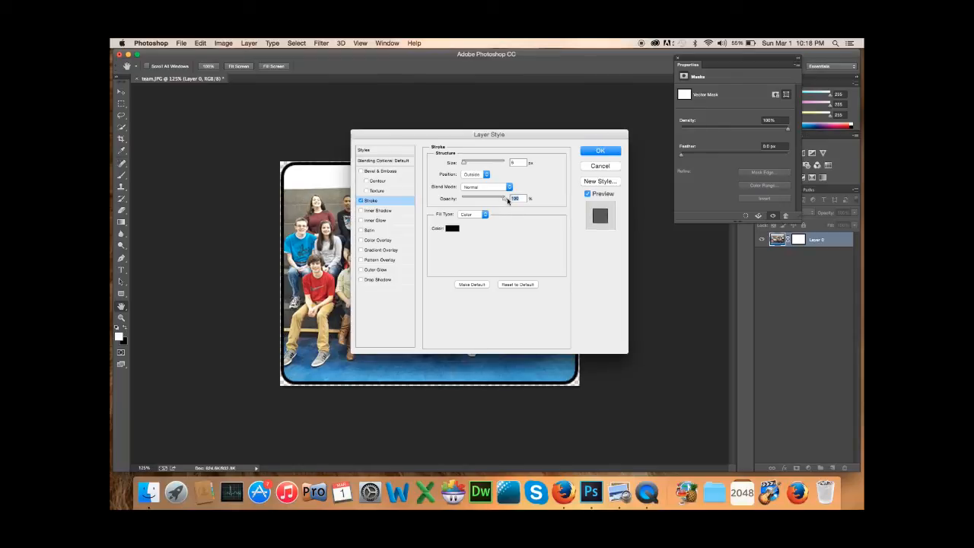
pyautogui.click(483, 214)
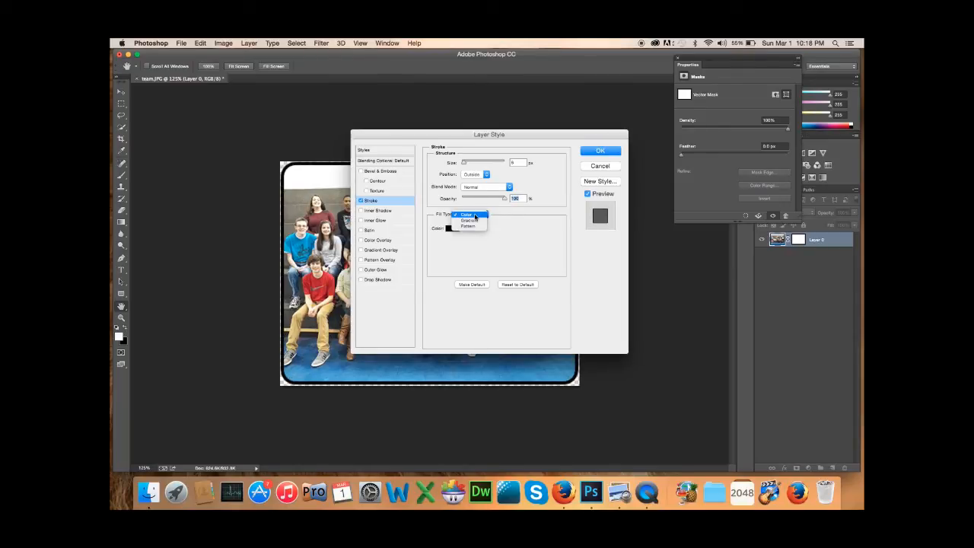
pyautogui.click(465, 214)
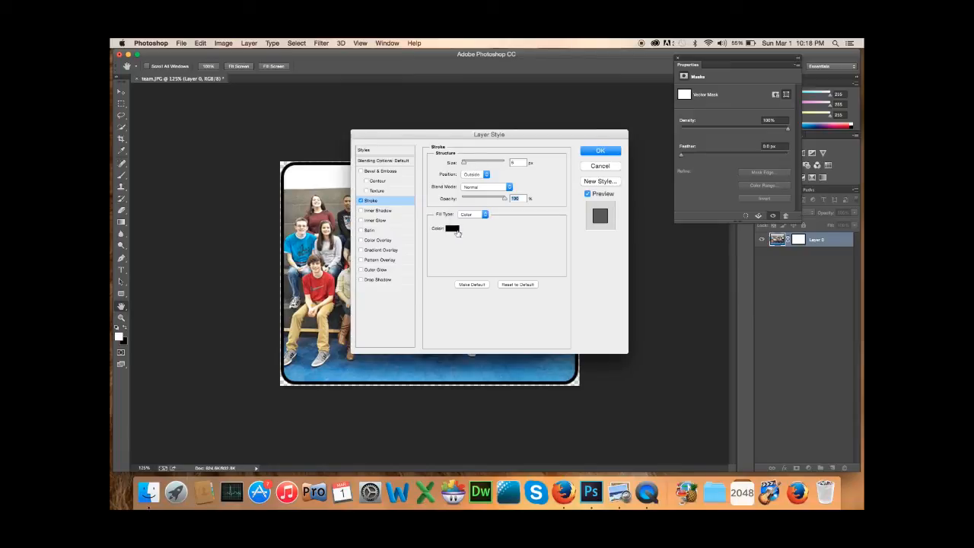
# Step: Try white, then black, then dark red (bb1717) as the stroke colour
pyautogui.click(451, 228)
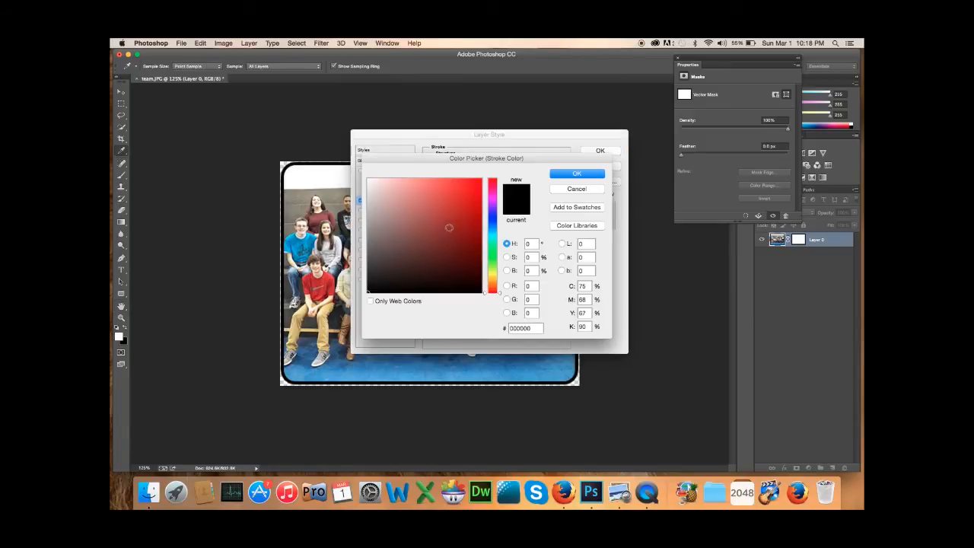
pyautogui.click(368, 181)
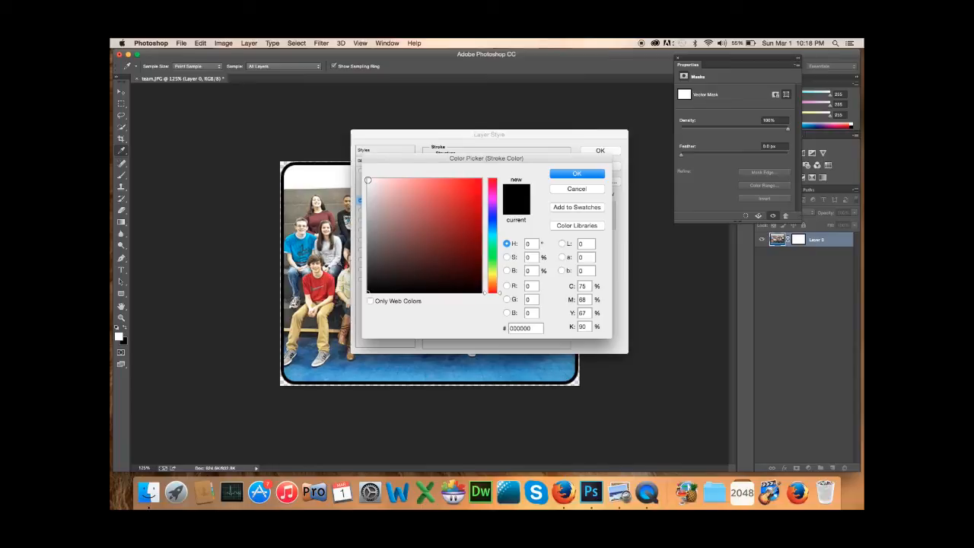
pyautogui.click(369, 181)
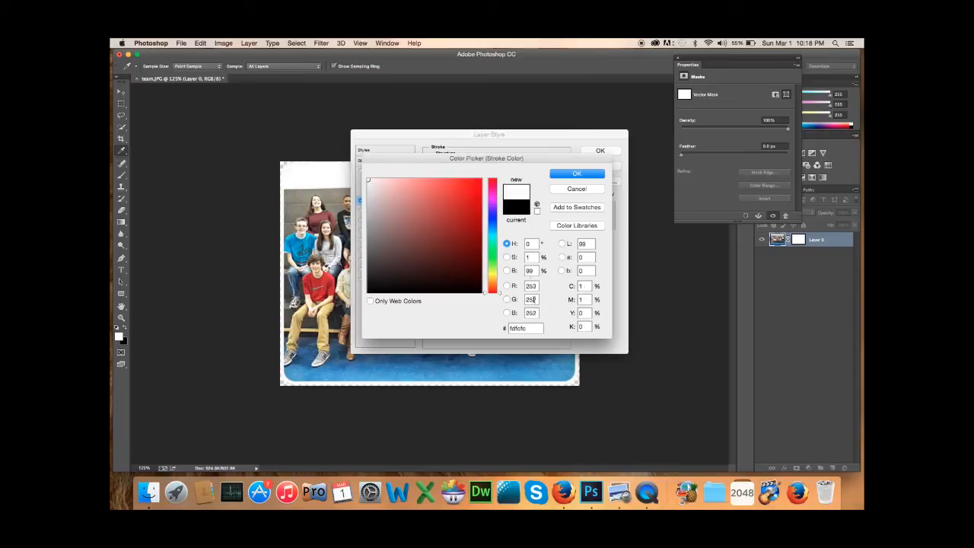
pyautogui.click(369, 177)
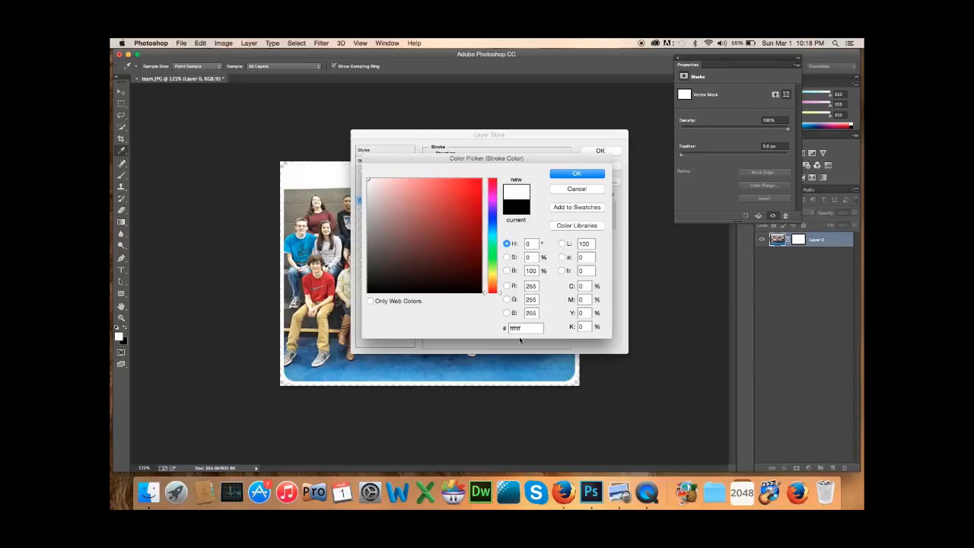
pyautogui.click(451, 262)
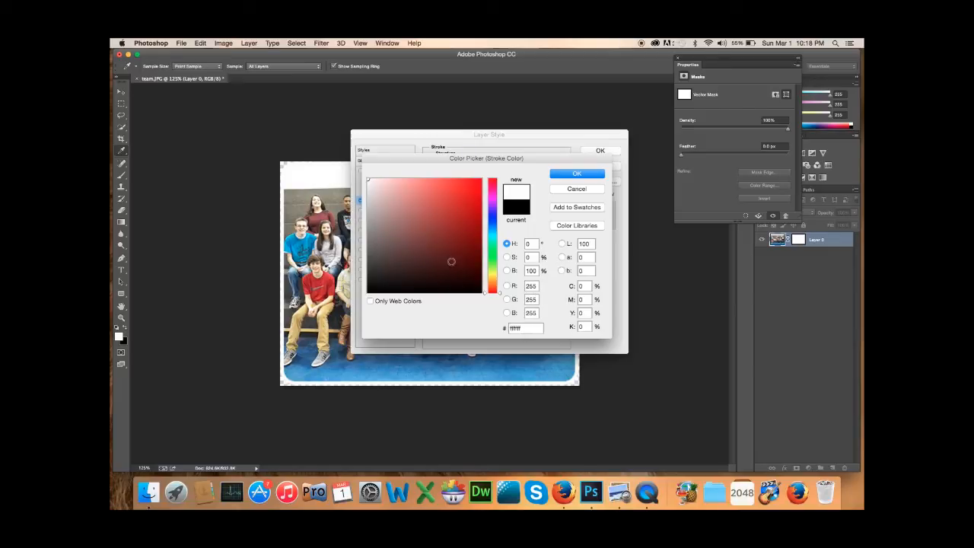
pyautogui.click(371, 285)
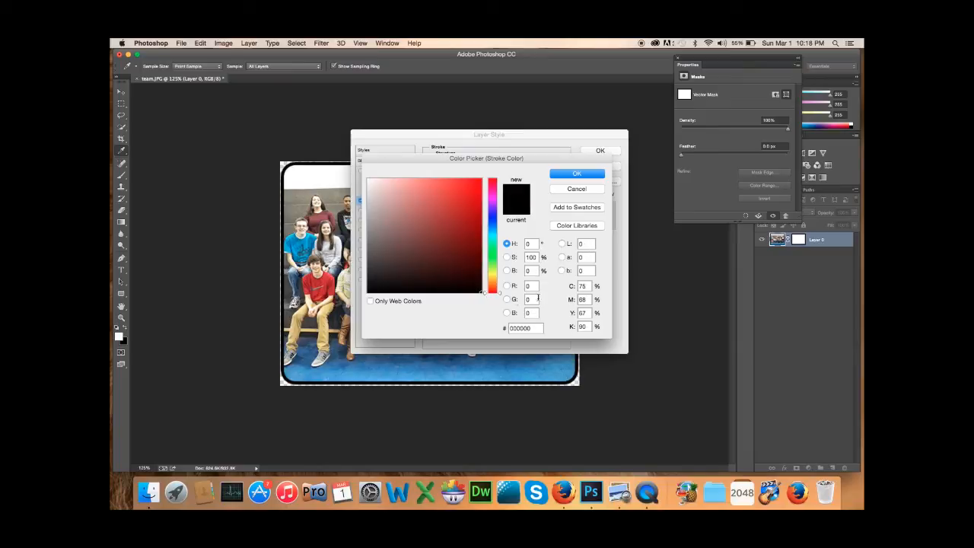
pyautogui.click(468, 208)
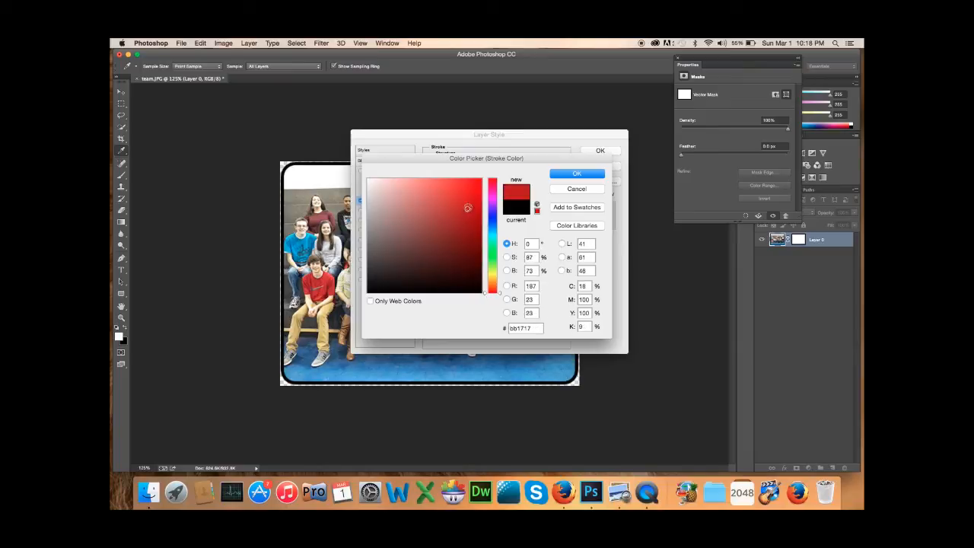
# Step: Try tan, blue, white and grey-brown stroke colours, ending on bright red #de153b
pyautogui.click(470, 192)
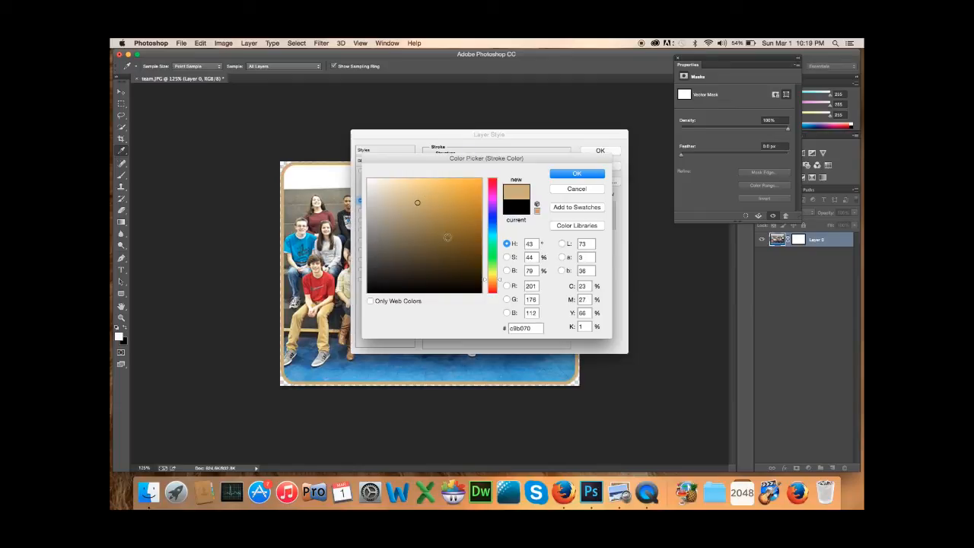
pyautogui.click(452, 206)
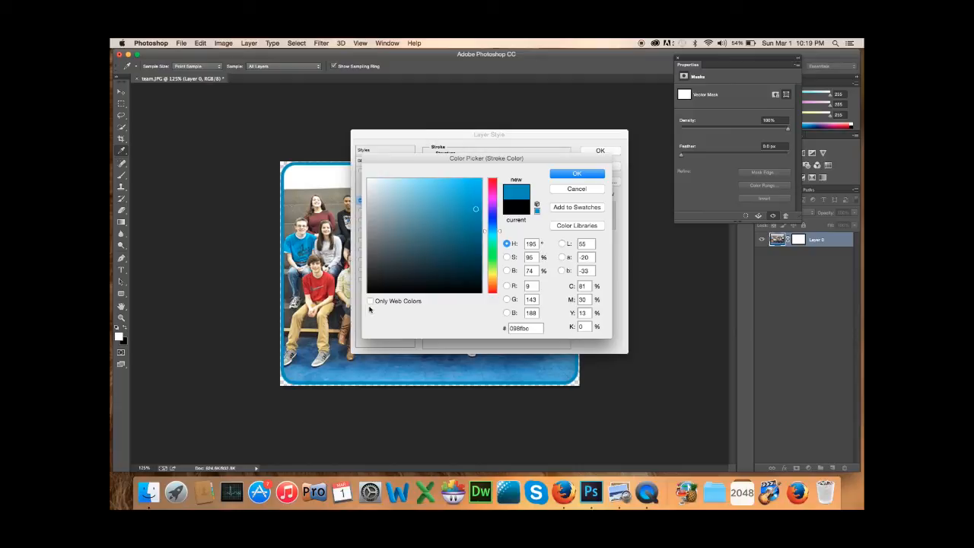
pyautogui.click(432, 222)
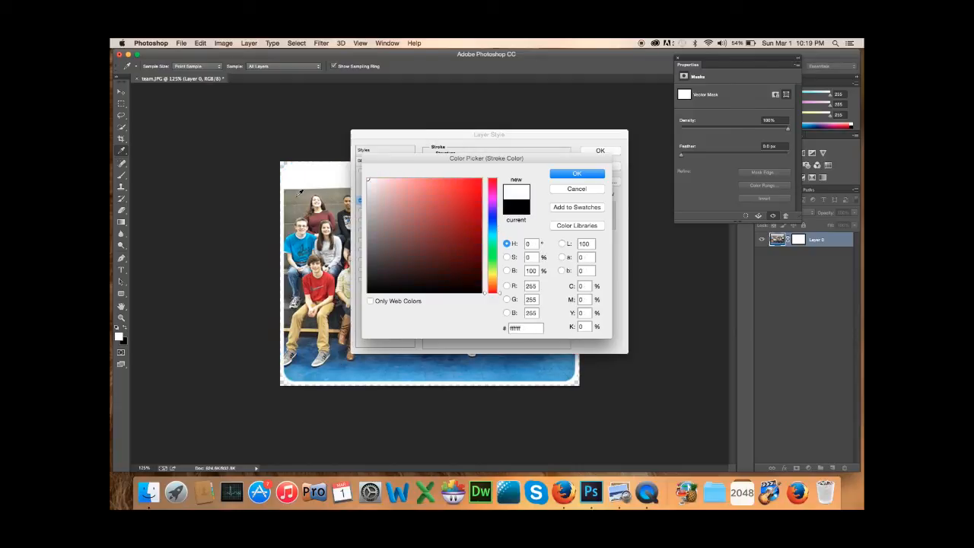
pyautogui.click(460, 223)
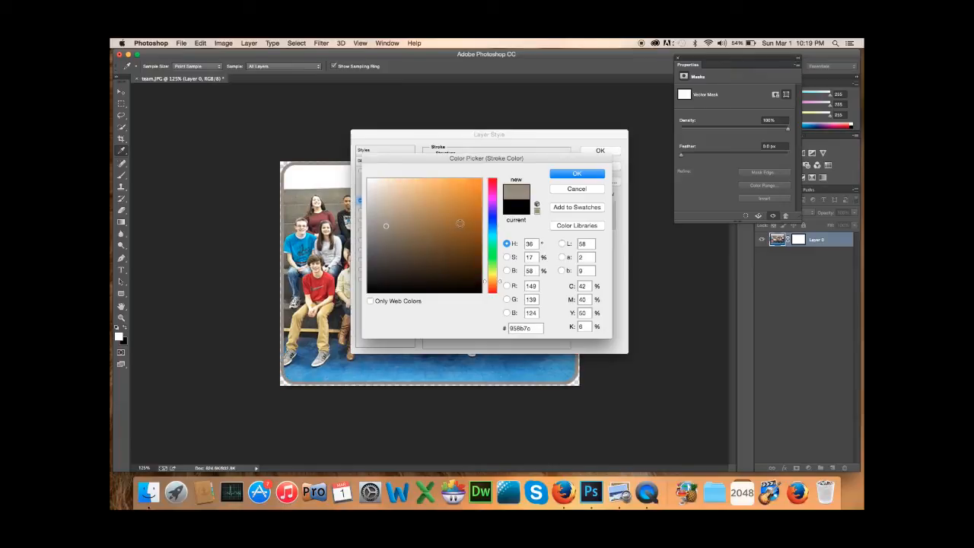
pyautogui.click(493, 184)
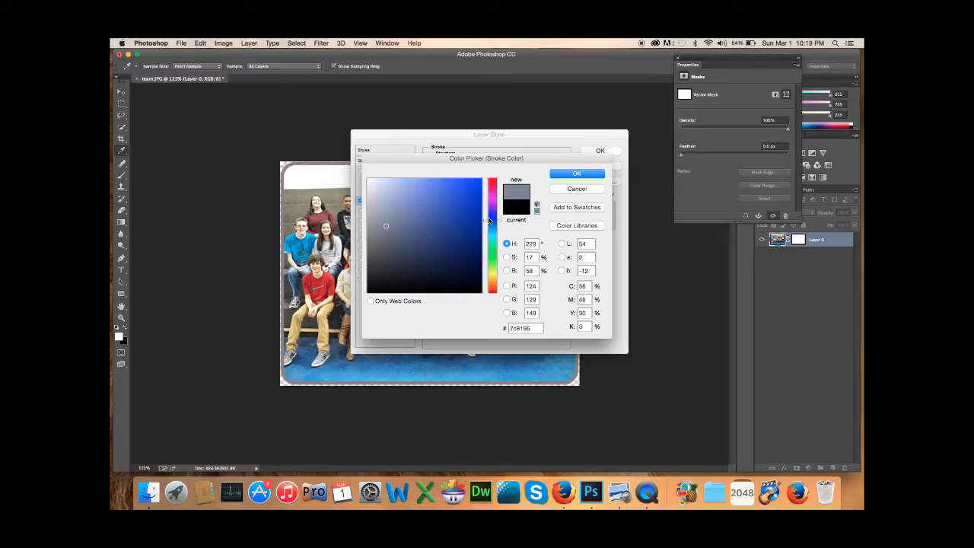
pyautogui.click(469, 211)
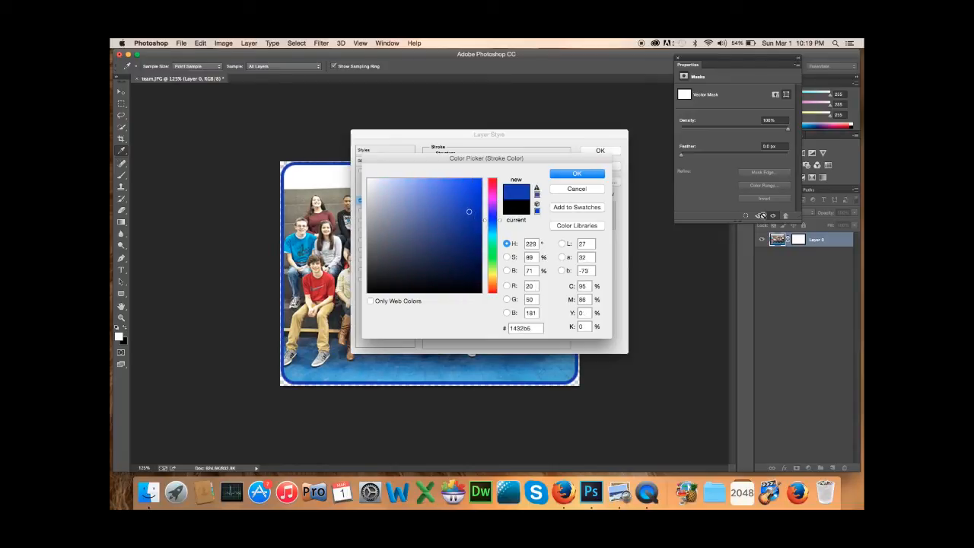
pyautogui.click(493, 184)
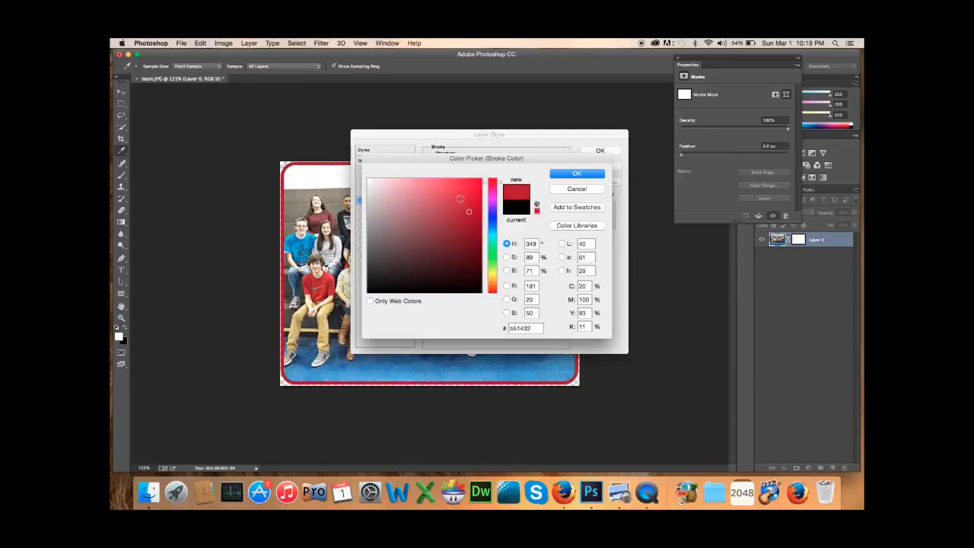
pyautogui.click(462, 198)
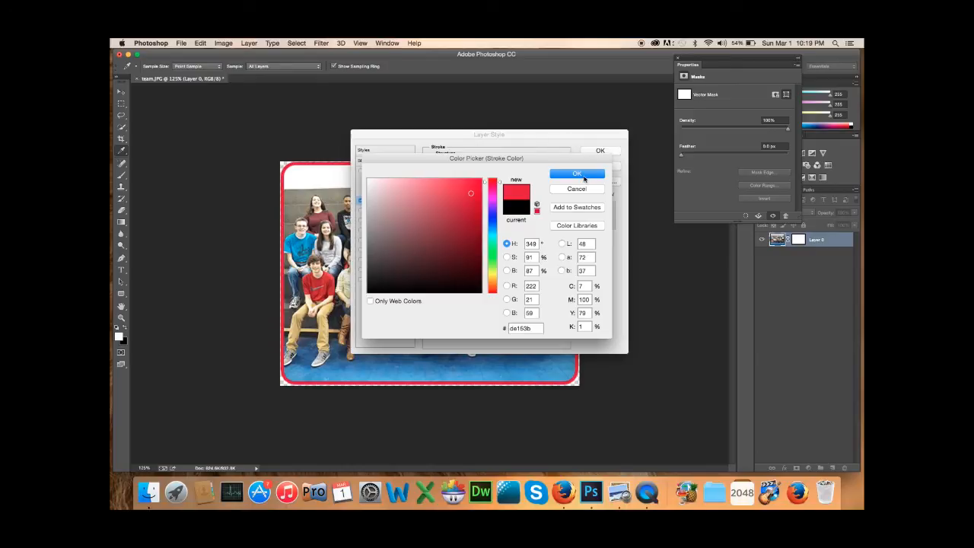
# Step: Confirm bright red #de153b and apply the outside stroke effect to Layer 0
pyautogui.click(577, 174)
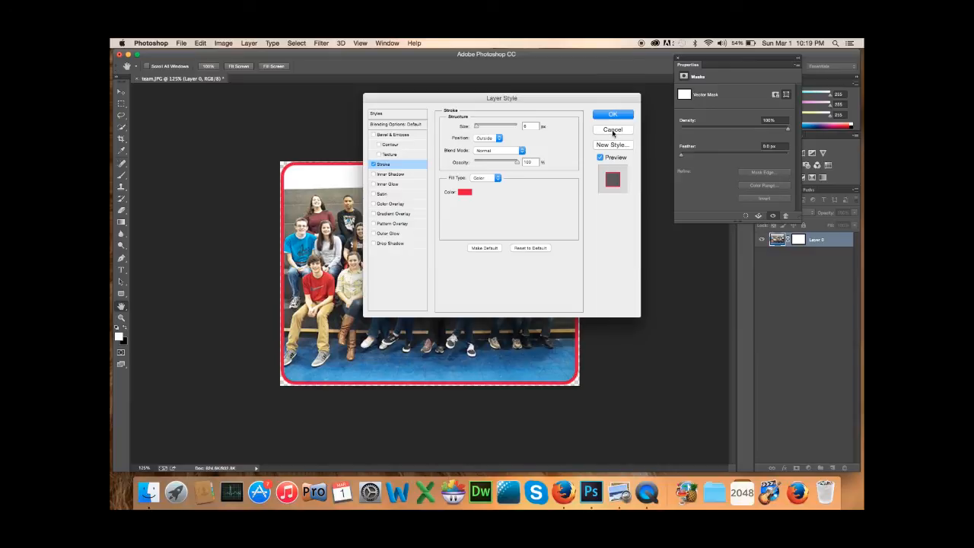
pyautogui.click(612, 115)
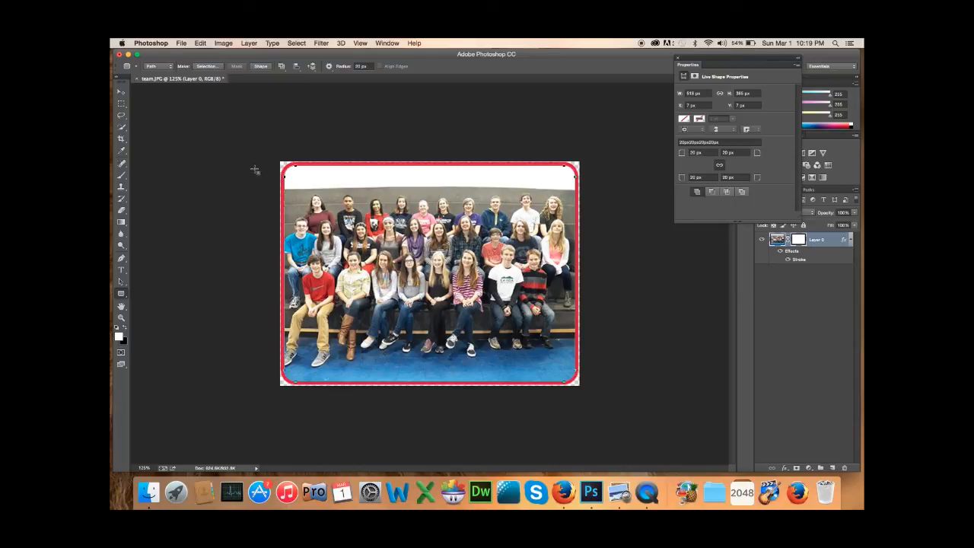
pyautogui.moveTo(321, 143)
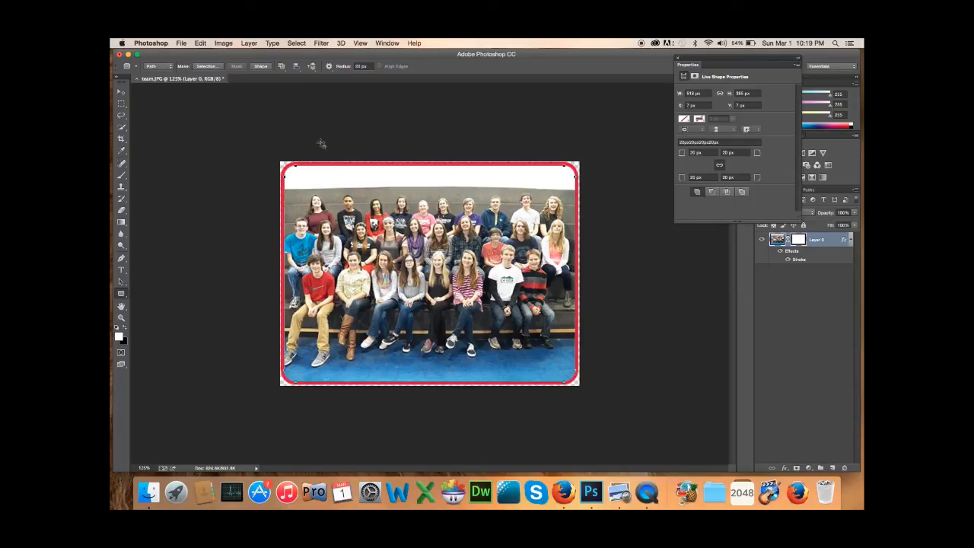
pyautogui.moveTo(575, 164)
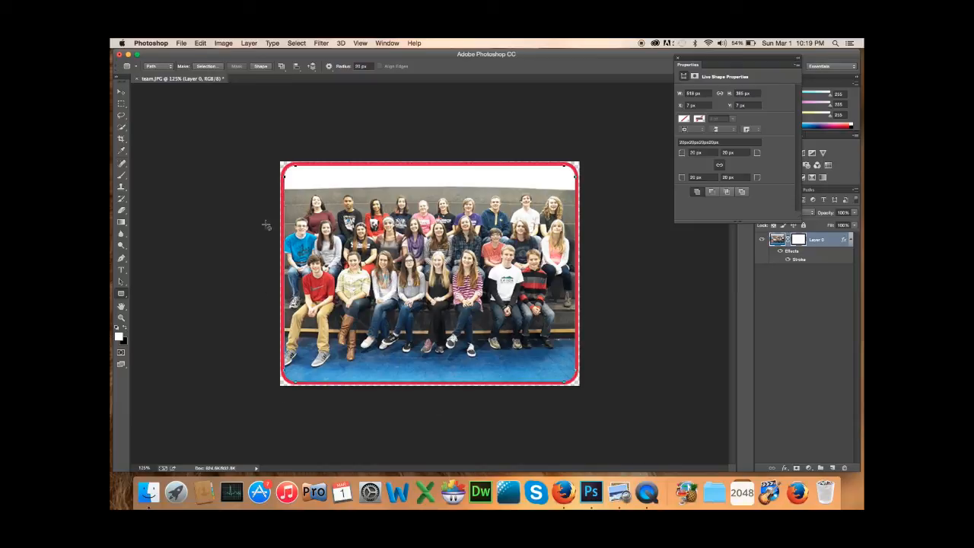
# Step: Bring up the Save As dialog for team.psd on the Desktop
pyautogui.click(181, 42)
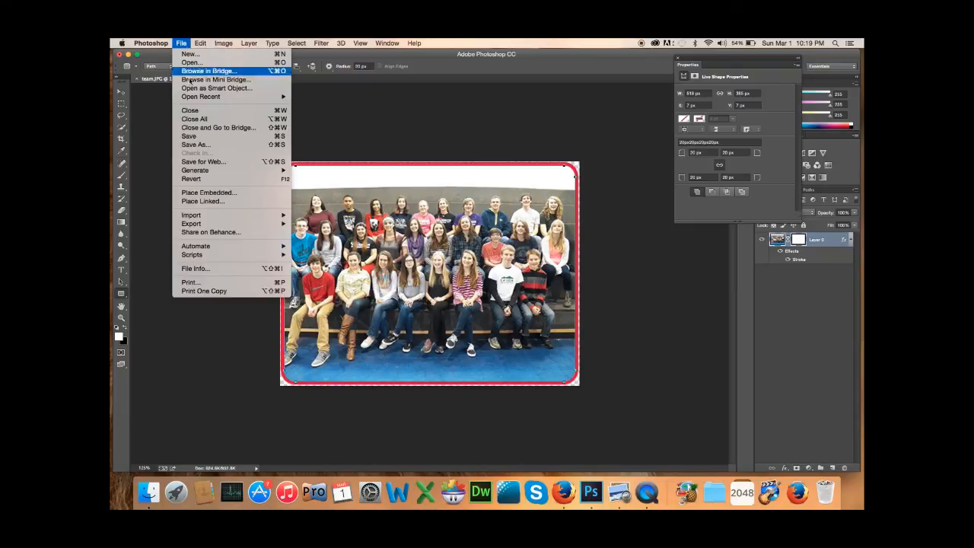
pyautogui.click(195, 144)
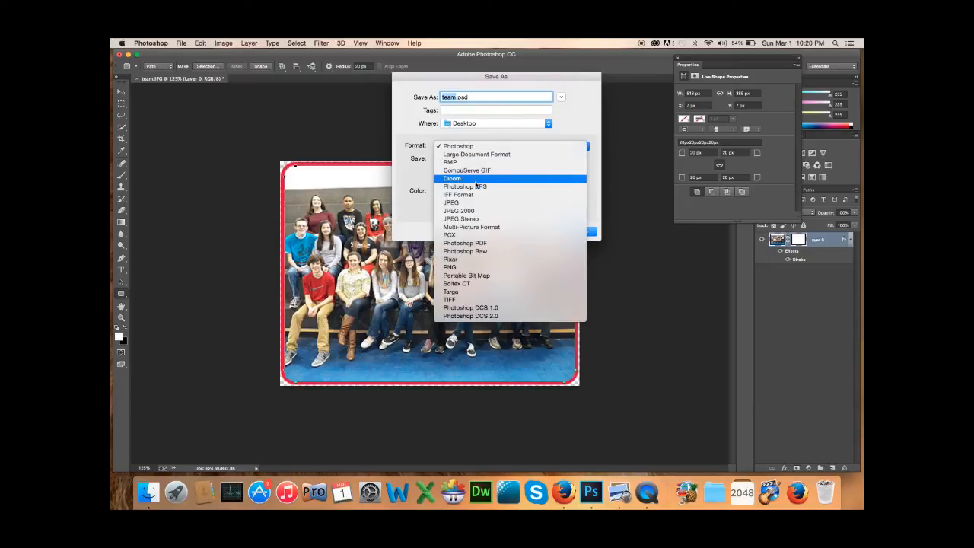
pyautogui.moveTo(450, 267)
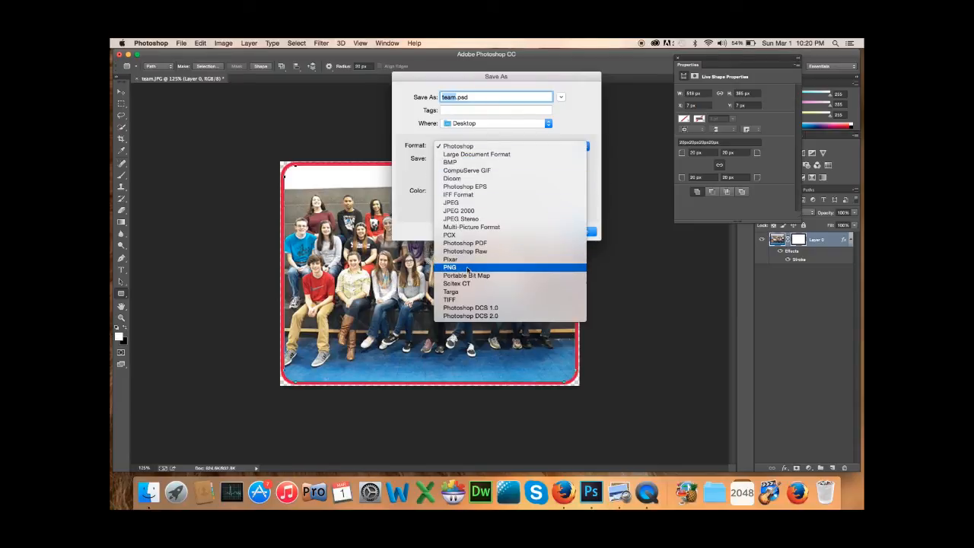